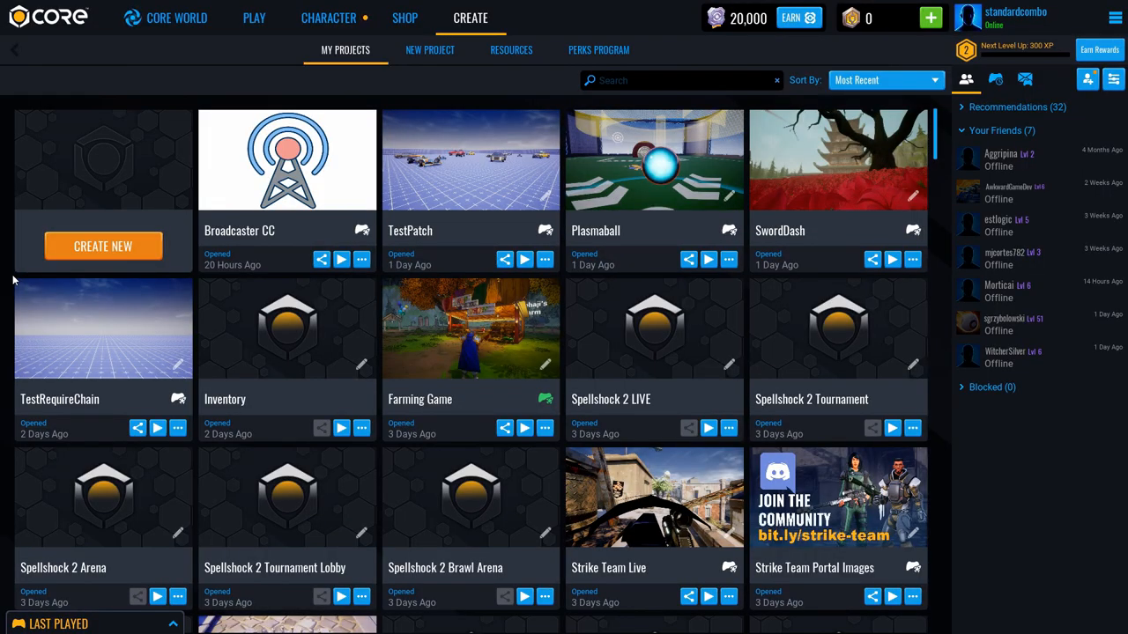
Step: Create a new empty project named 'Vehicle A' and open it in the editor
click(430, 49)
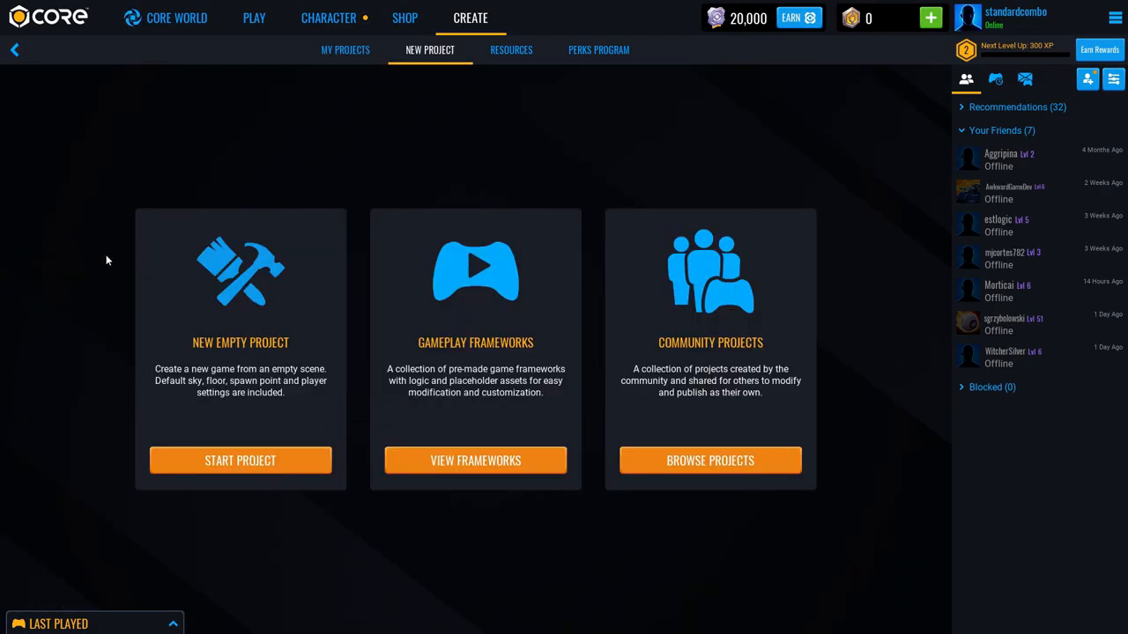
click(240, 460)
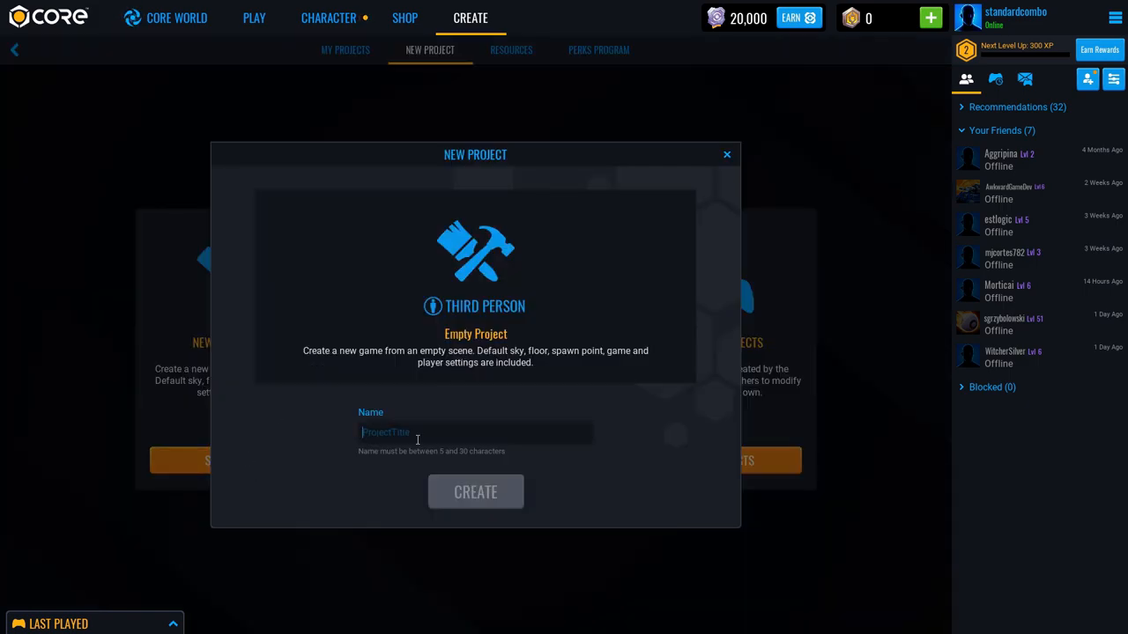
text(Vehicle A)
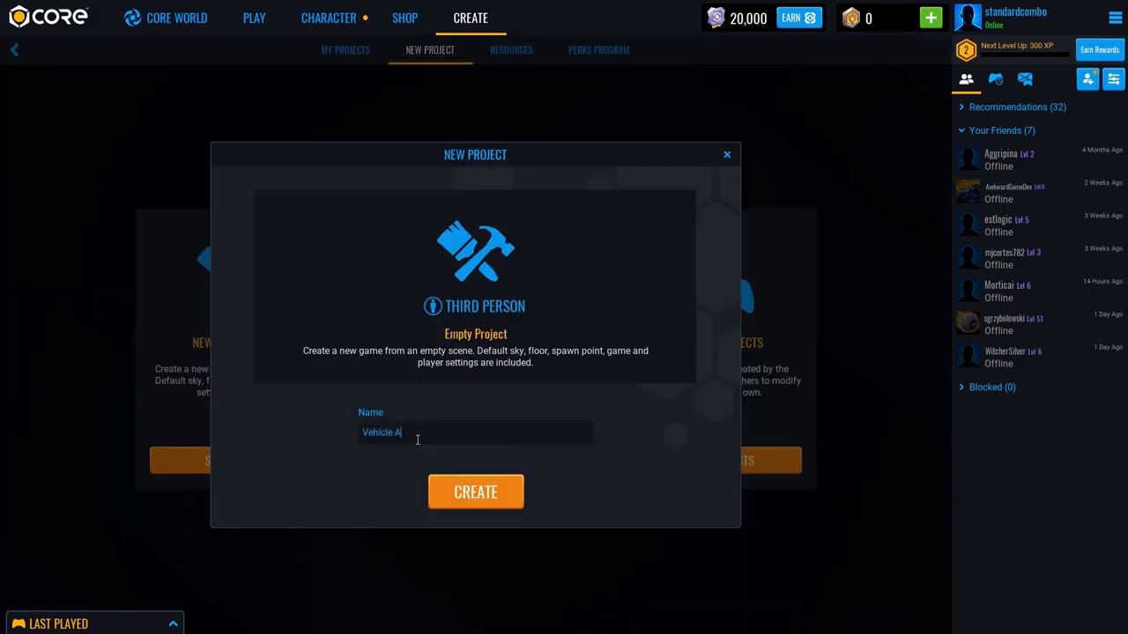
click(476, 492)
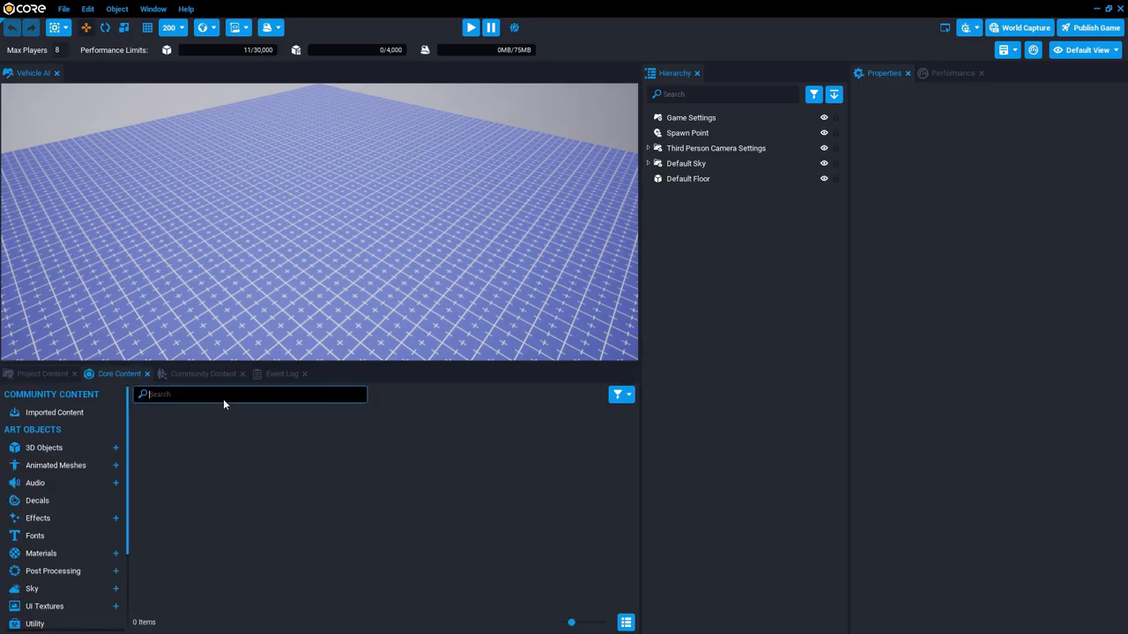
Step: Find the Advanced Car pickup truck in Core Content and drop it onto the default floor
text(vehic)
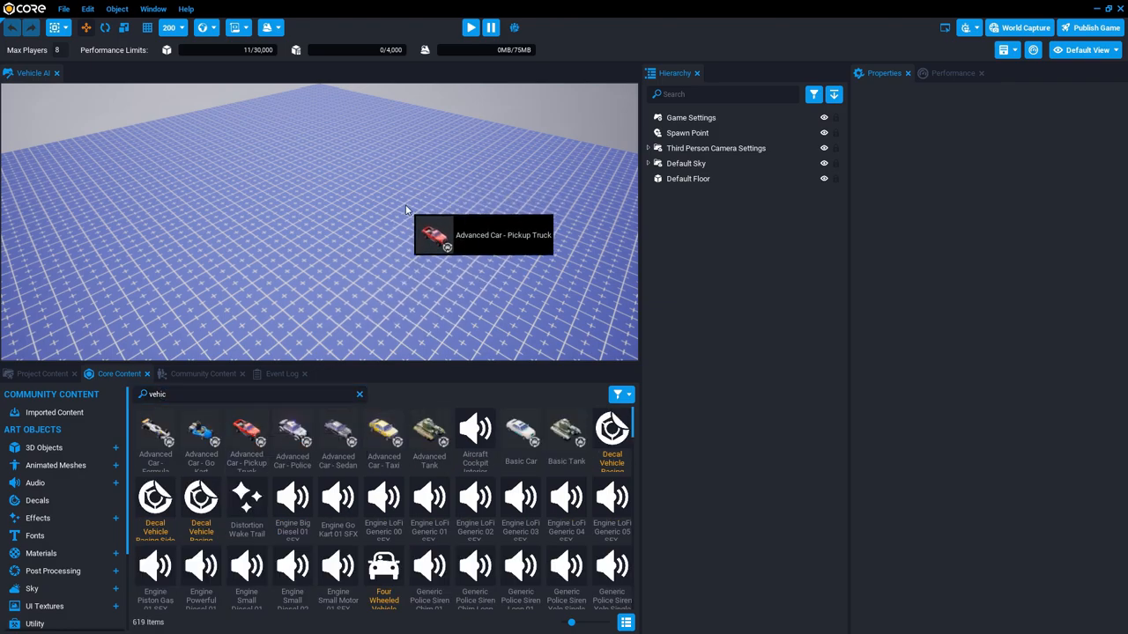
click(470, 28)
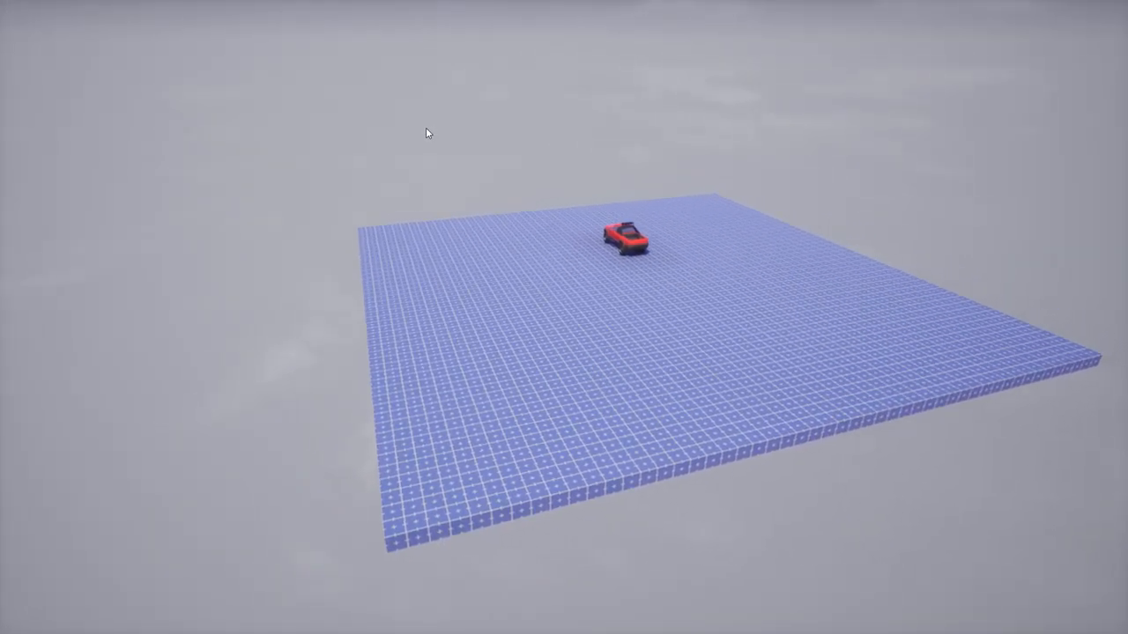
click(628, 237)
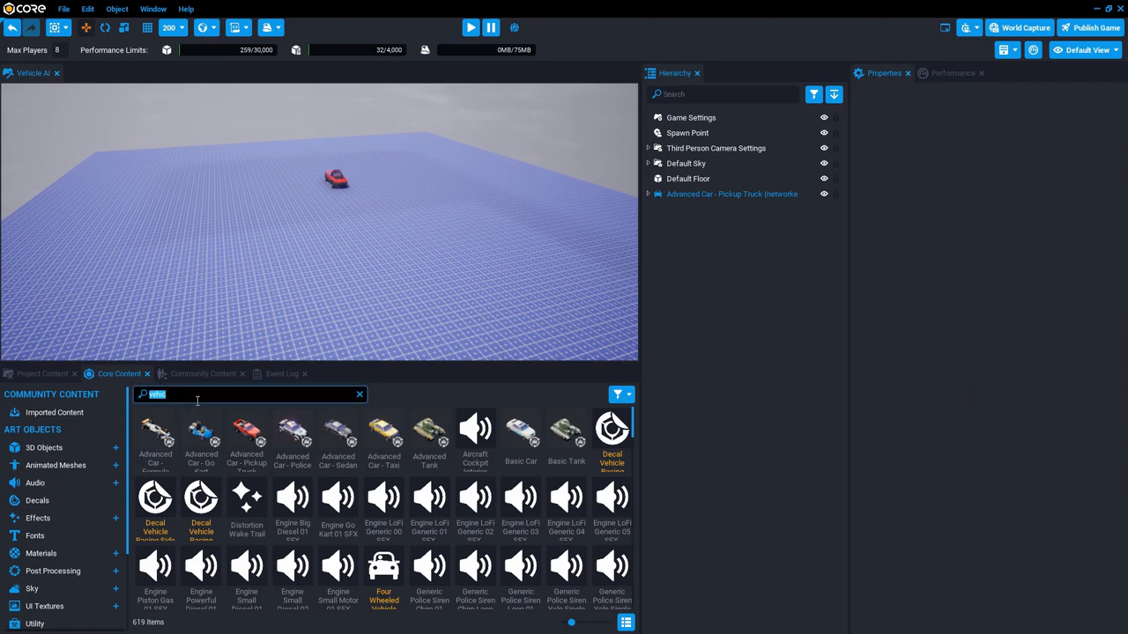
Step: Place a bottom-aligned cube at Position X 5000 with Scale Y 100 and Z 3 as a wall
text(cube)
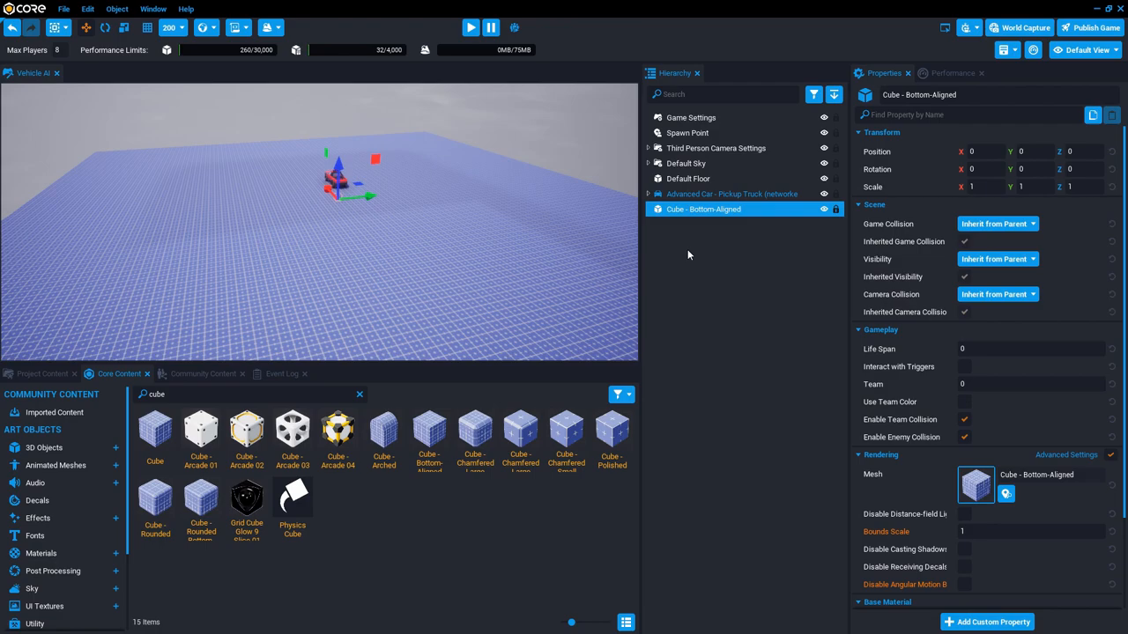
drag(360, 180, 309, 162)
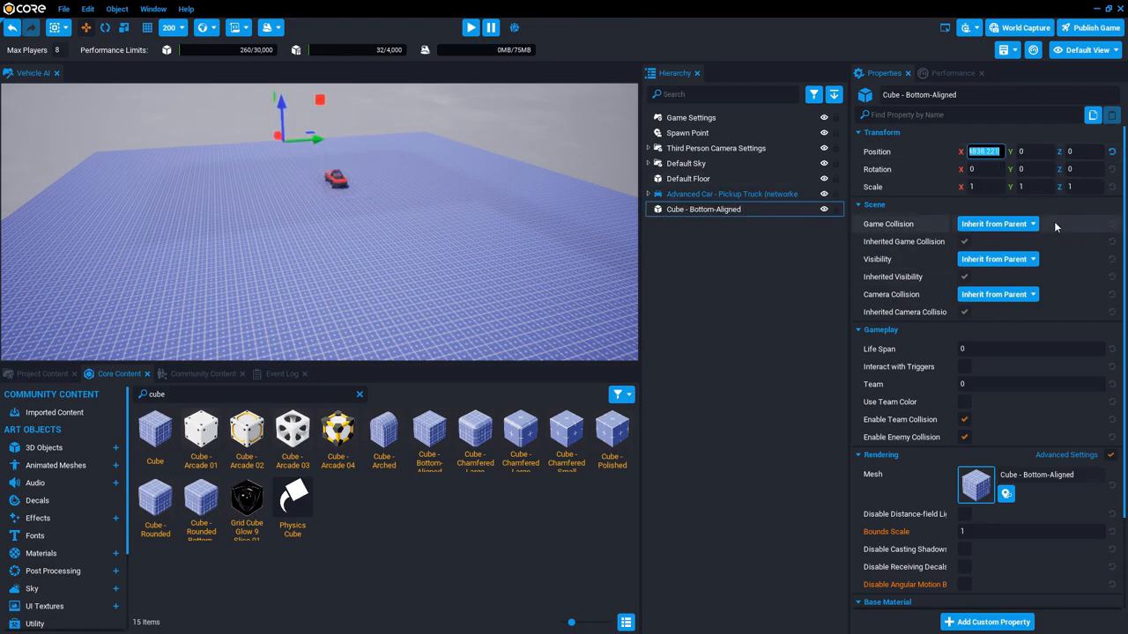
text(5000)
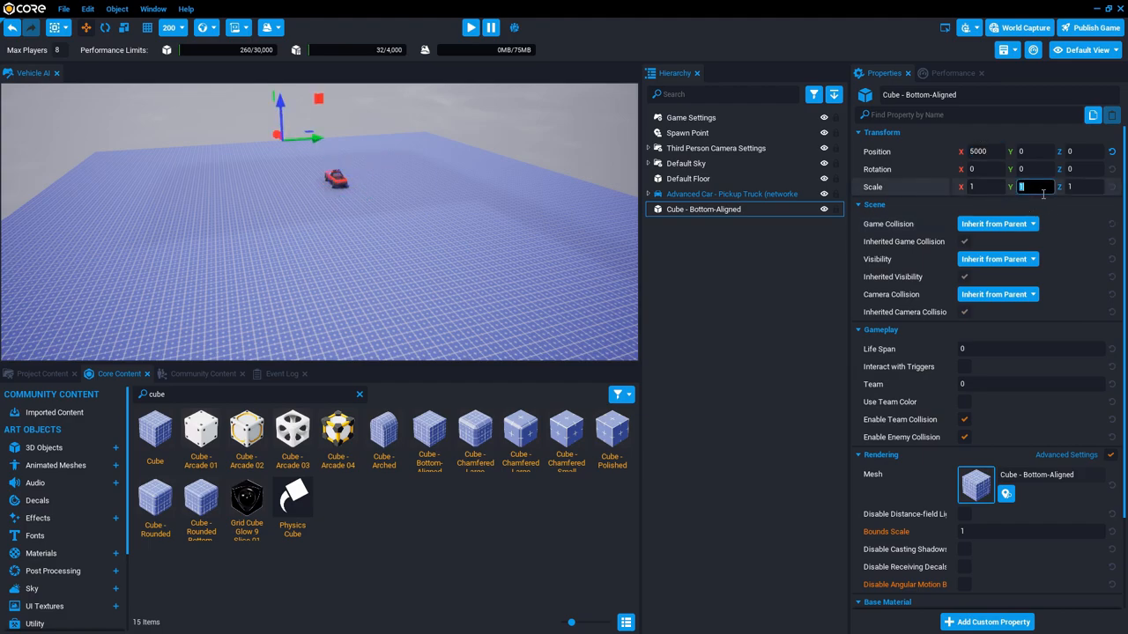
text(100)
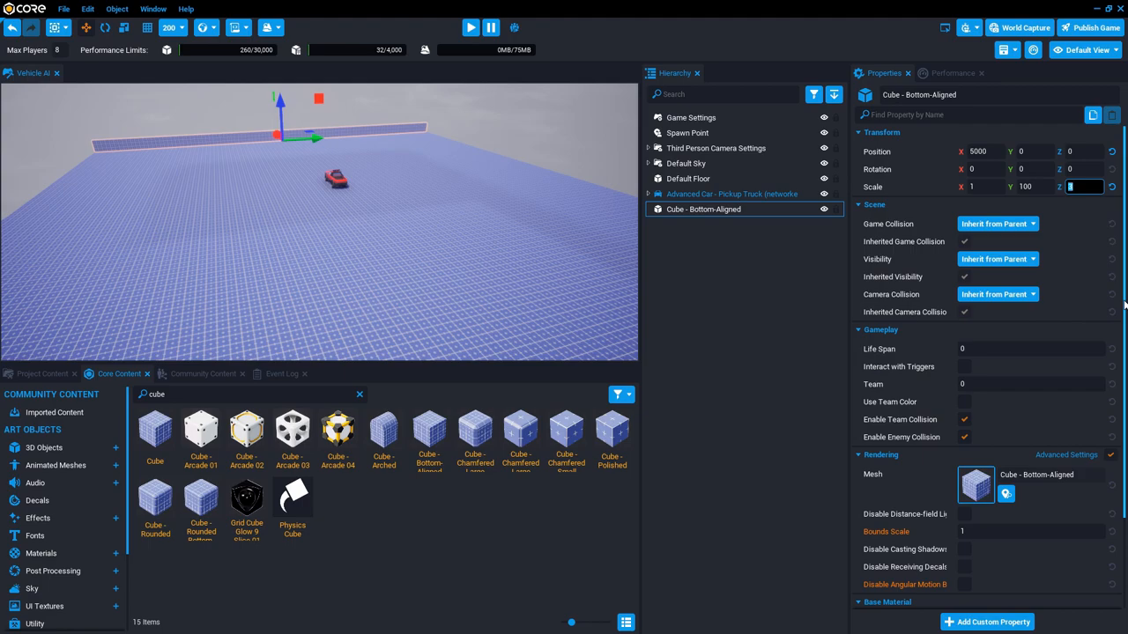
text(3)
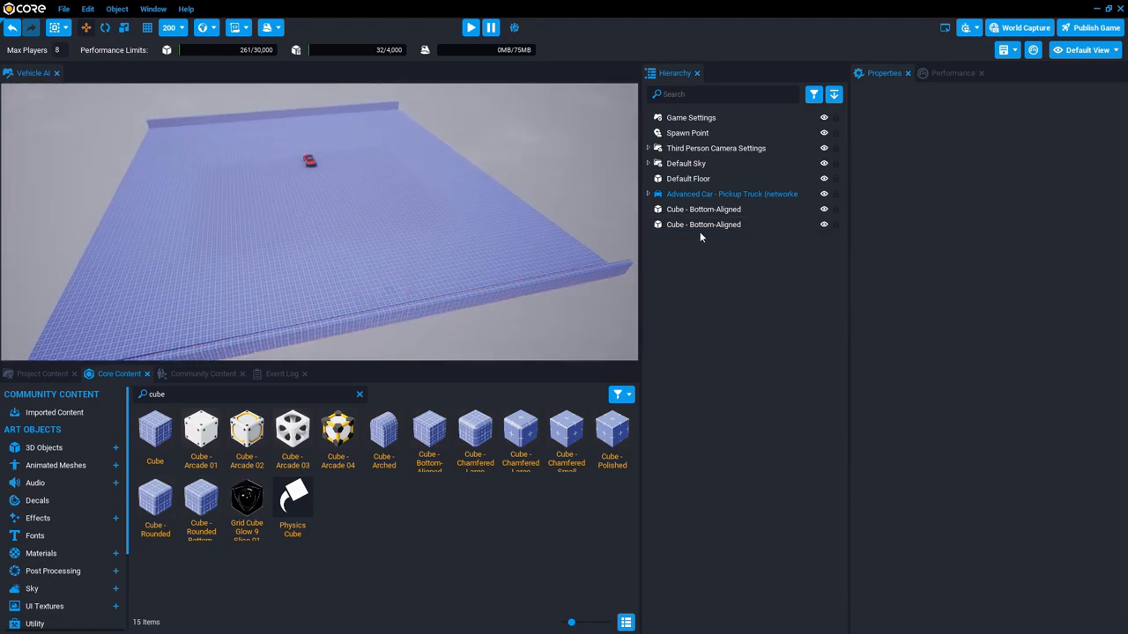
Step: Duplicate the wall cube and adjust the copies' positions and scales to wall in all four sides
click(703, 224)
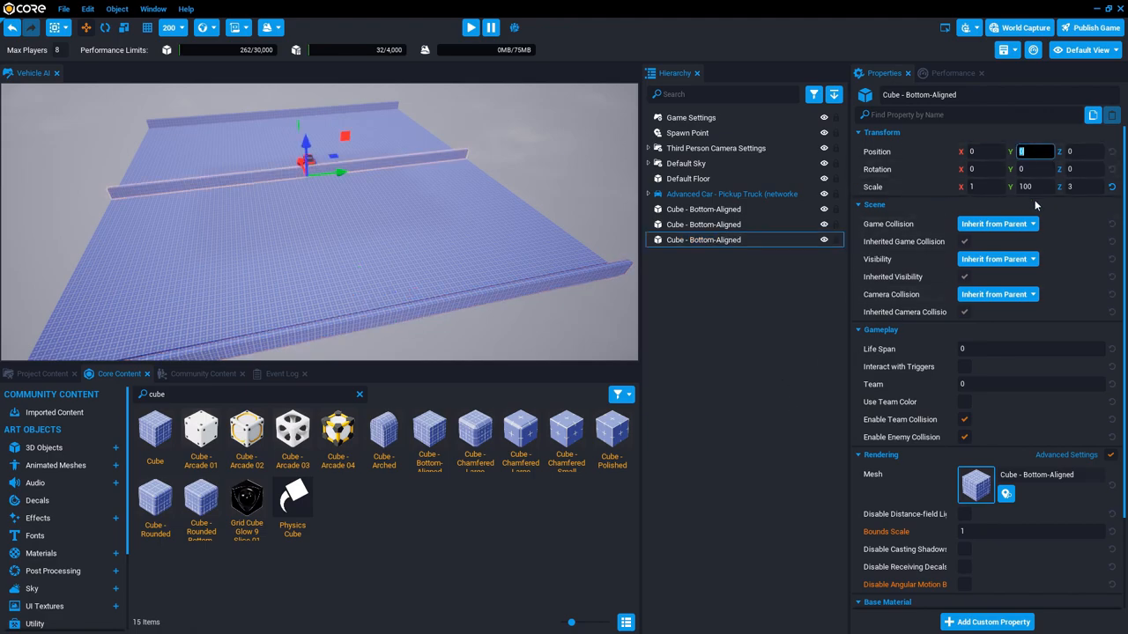
text(5000)
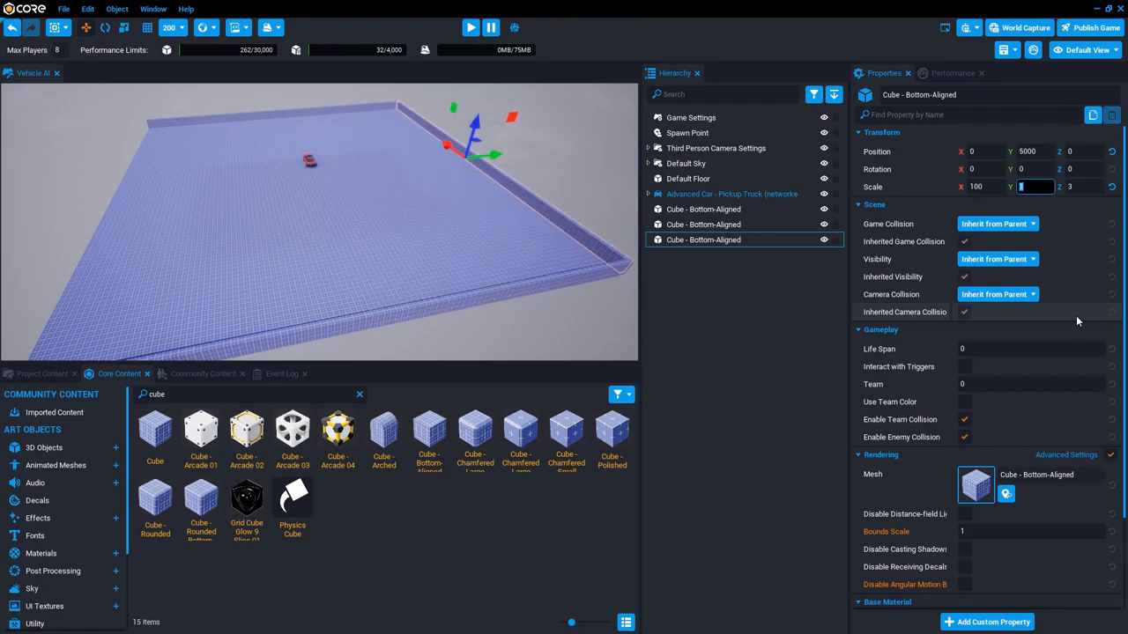
text(1)
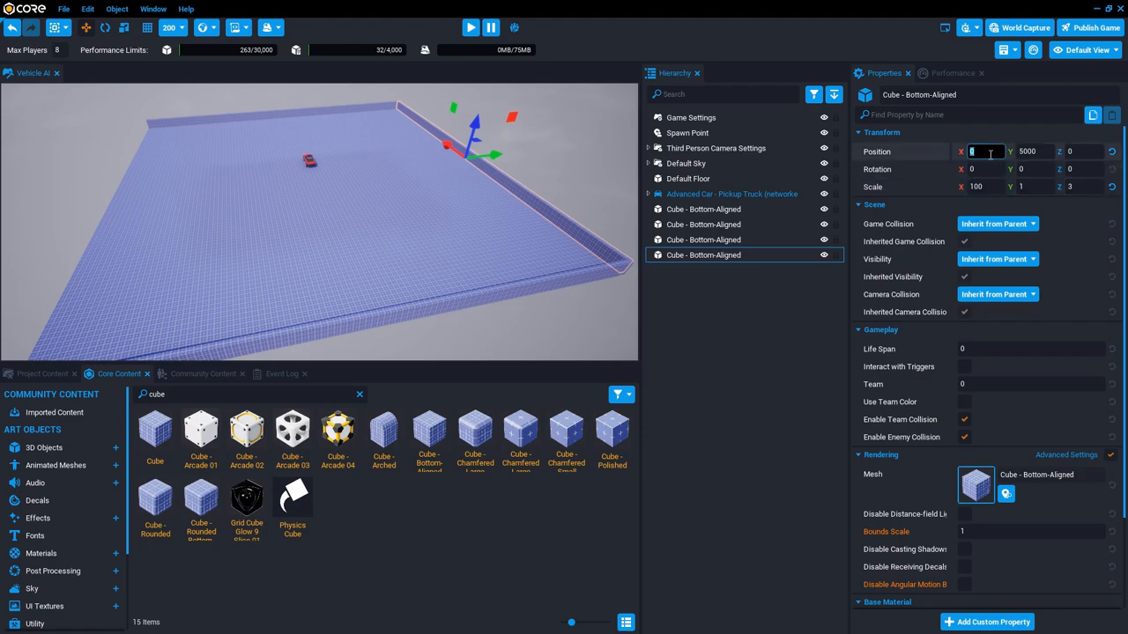
click(1026, 152)
text(-5000)
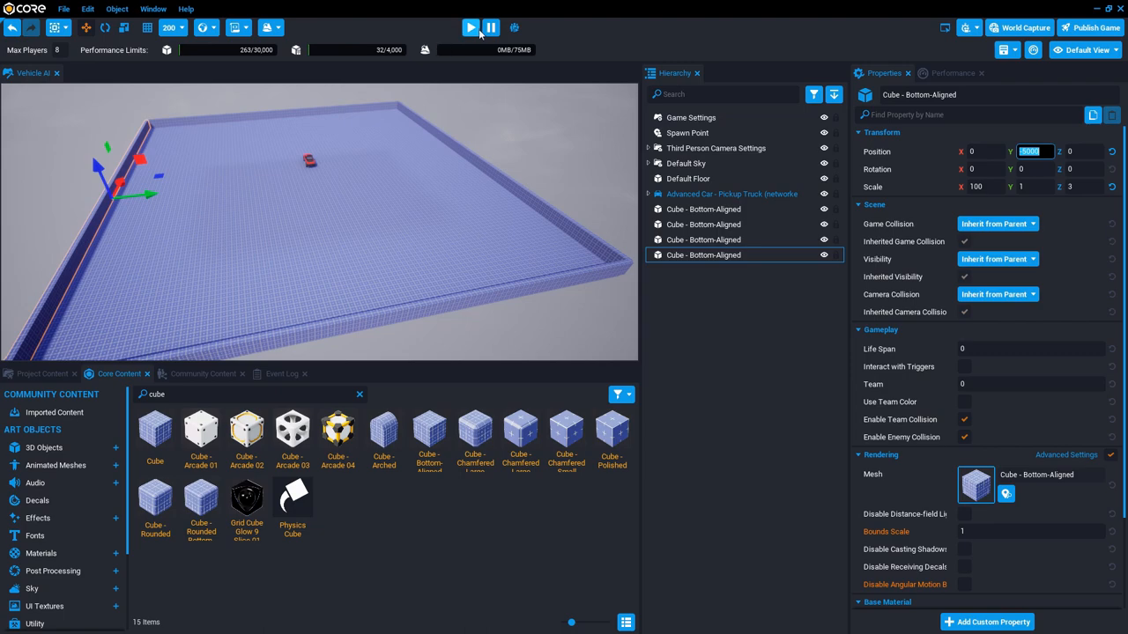
click(471, 28)
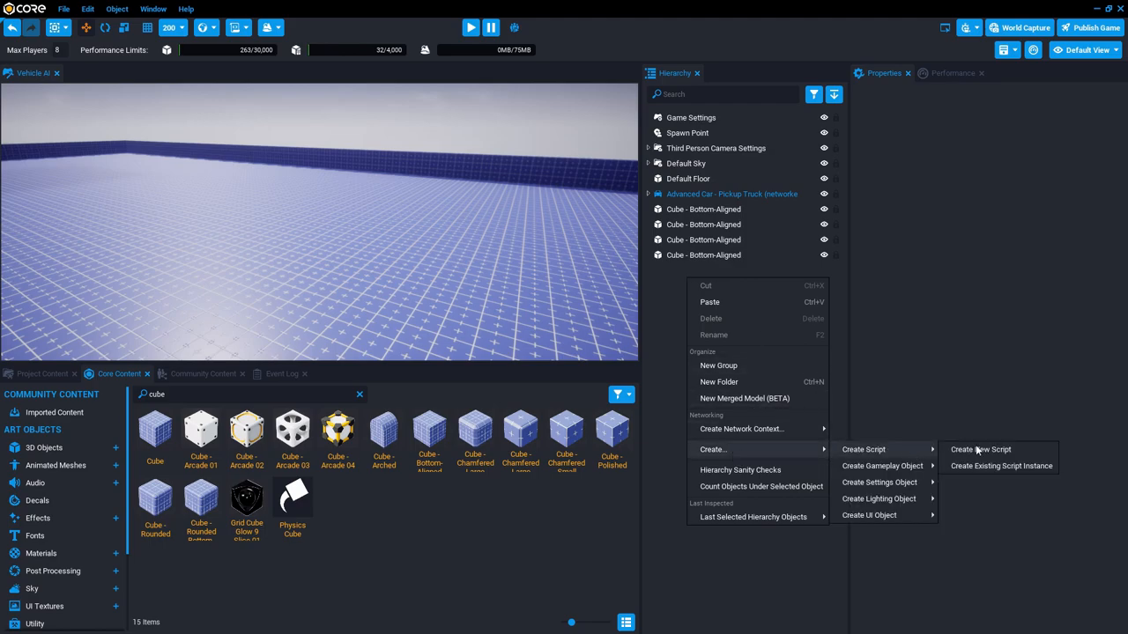
Step: Create a brand-new script and confirm its default name
click(980, 449)
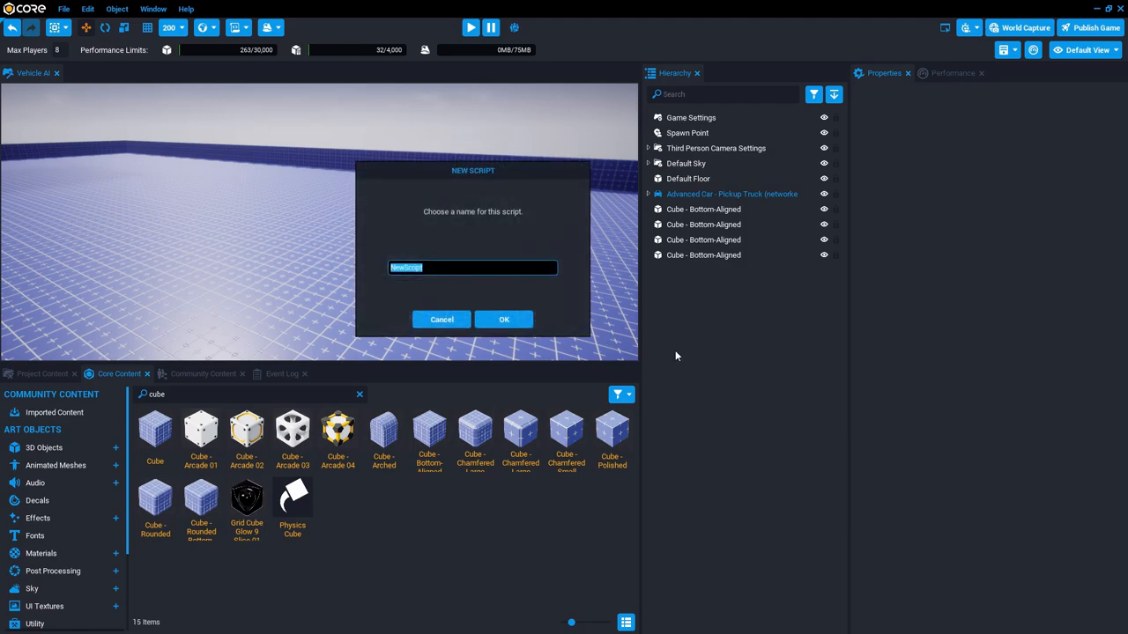
click(504, 319)
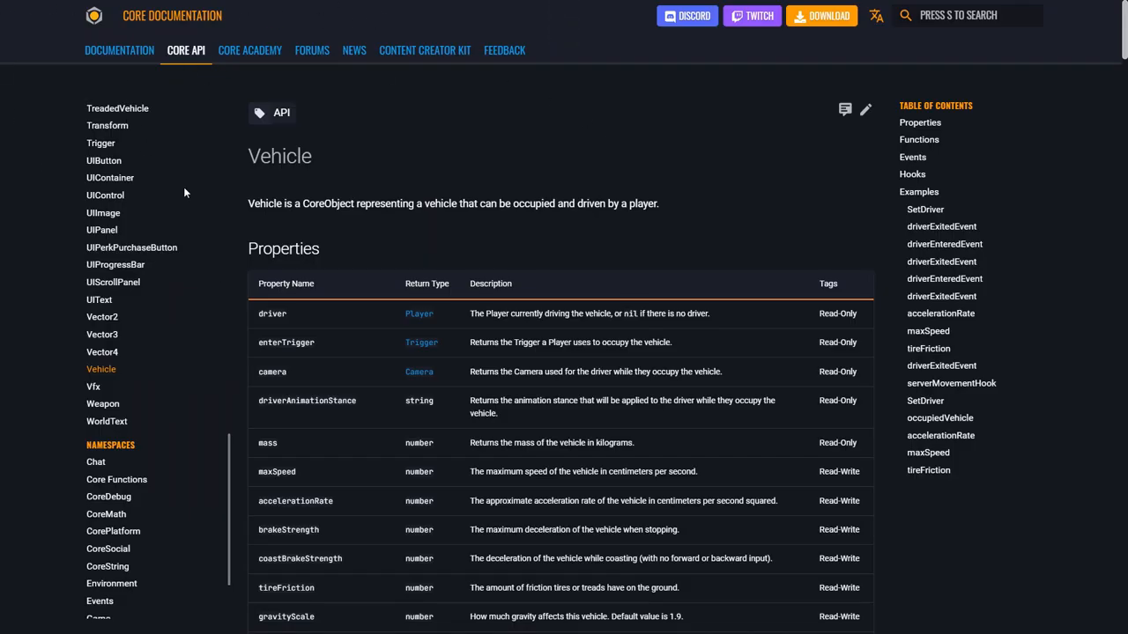
mouse_move(228, 46)
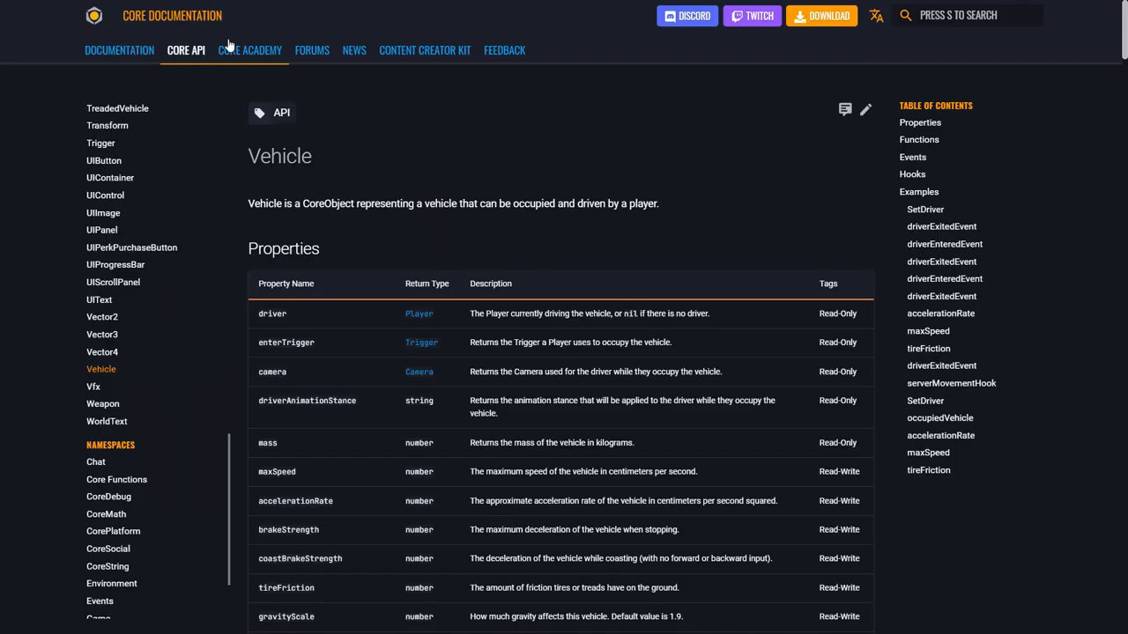
mouse_move(208, 240)
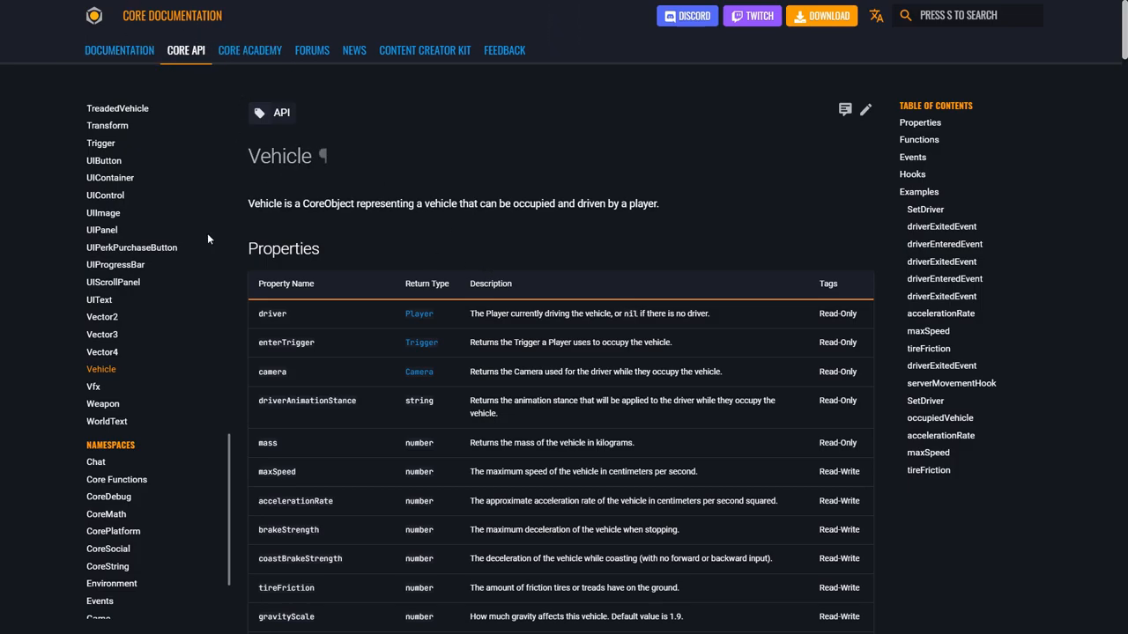
Step: Locate the serverMovementHook example in the Vehicle docs and copy its autopilot code
scroll(down, 3)
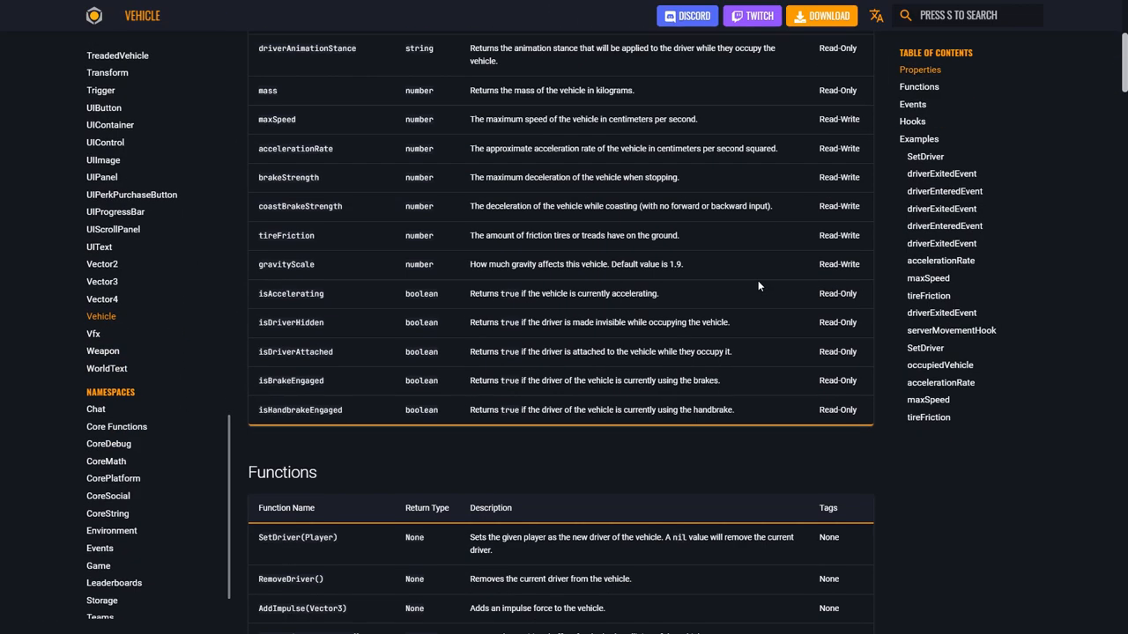
scroll(down, 3)
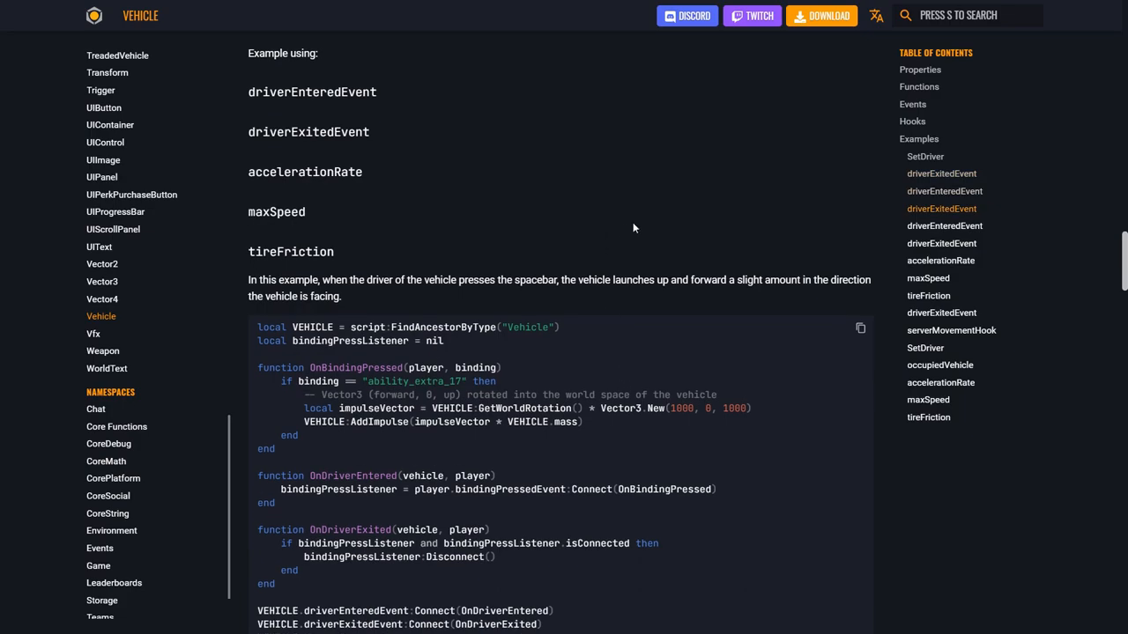
text(servermov)
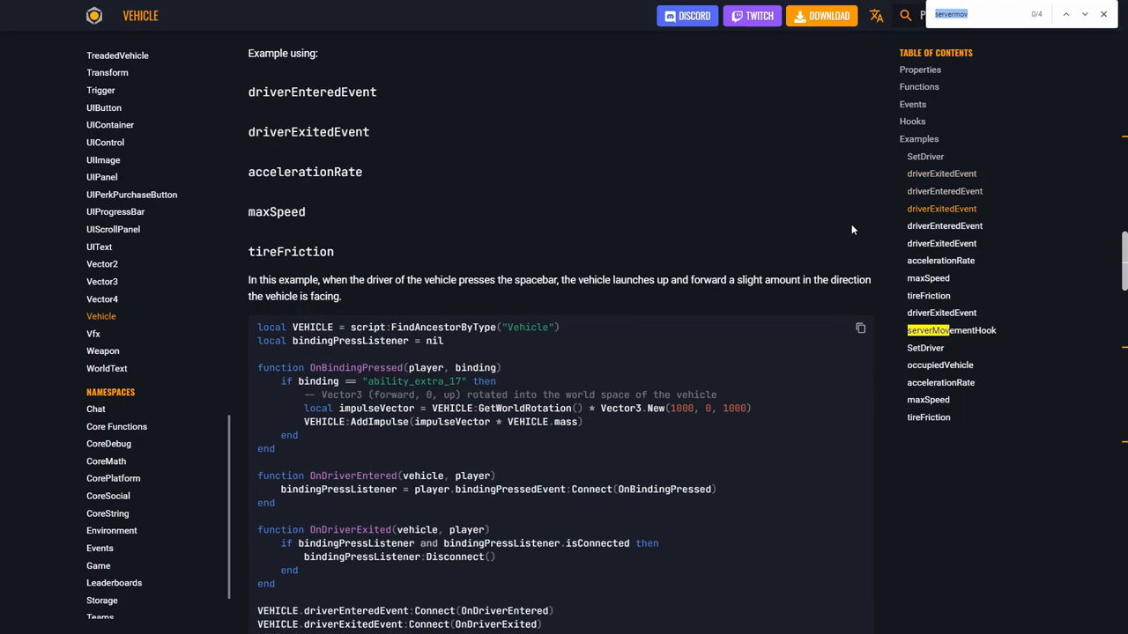
click(951, 332)
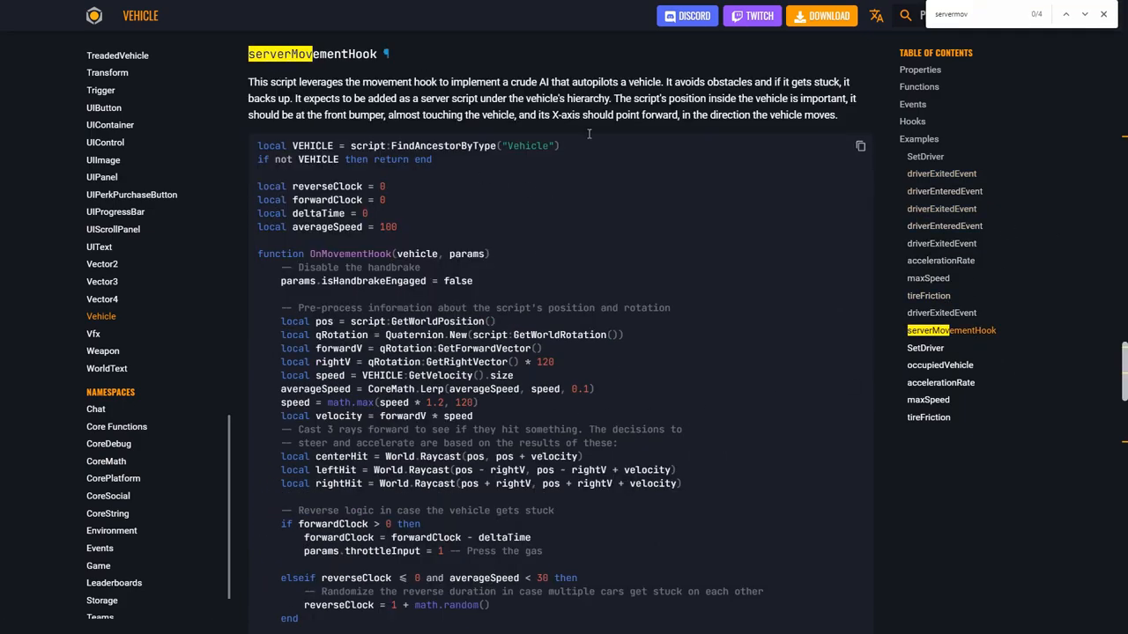
click(1103, 14)
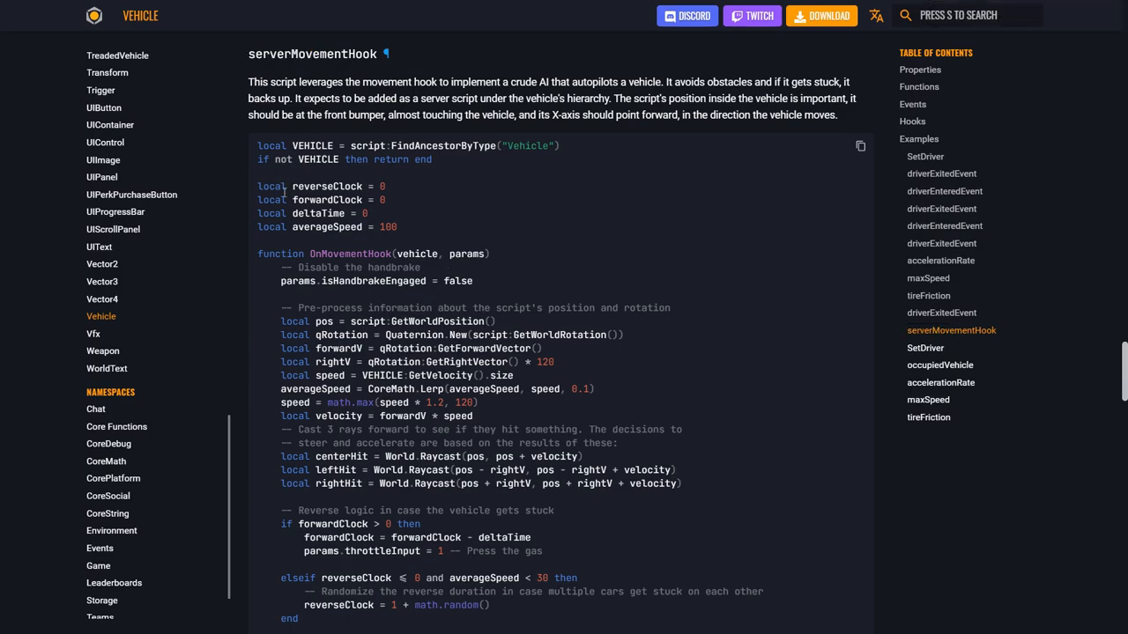
click(859, 145)
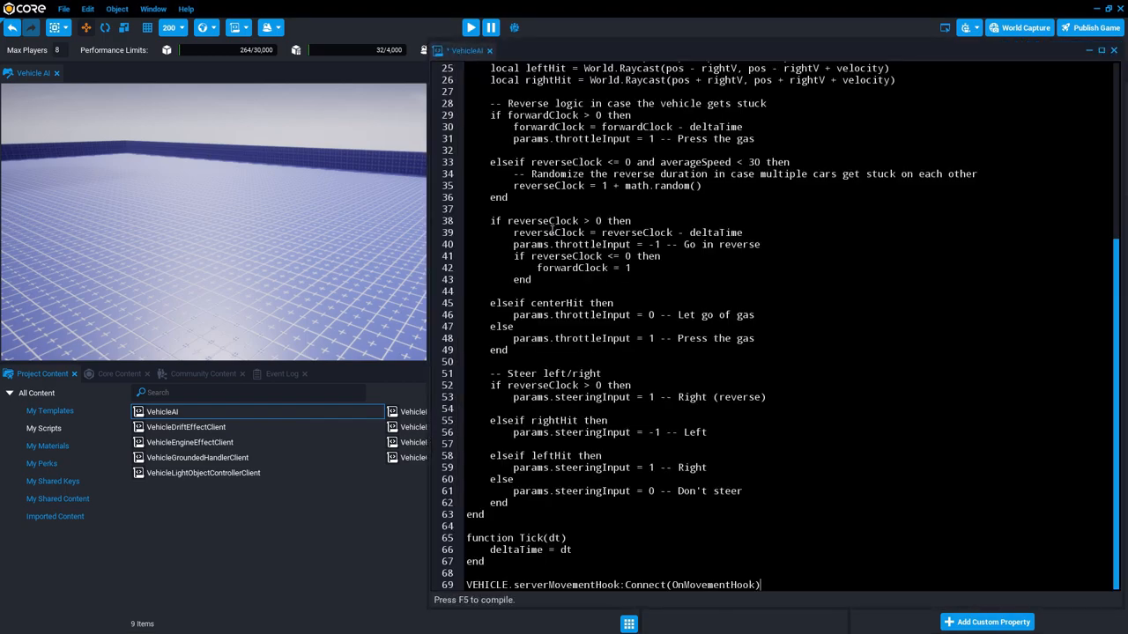
Step: Save the VehicleAI script containing the pasted autopilot example code
key(ctrl+s)
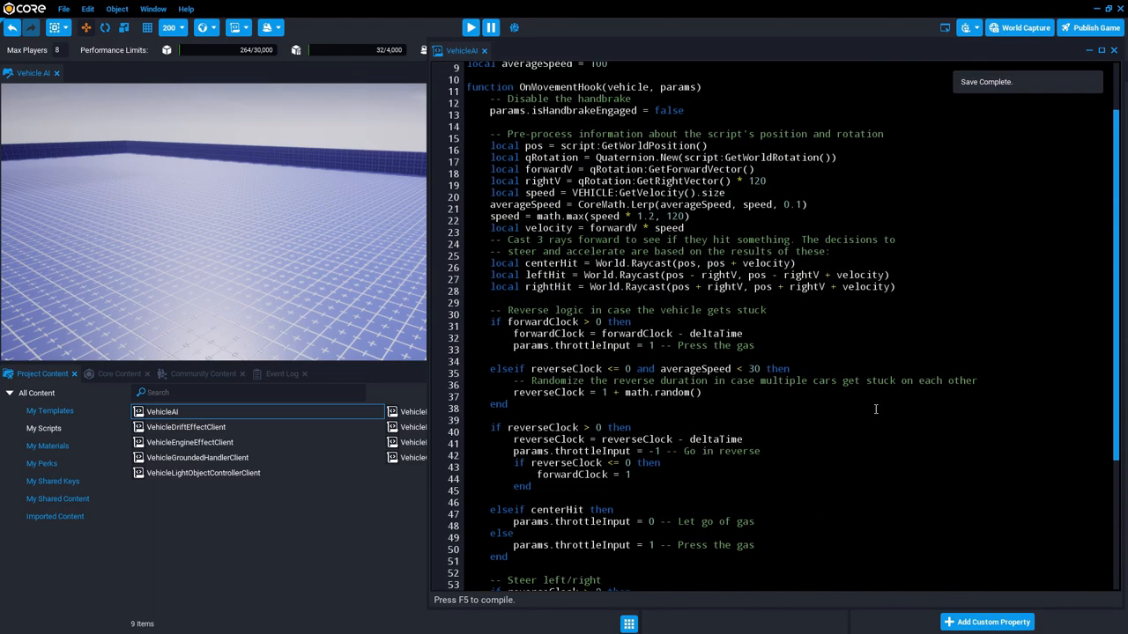
scroll(up, 3)
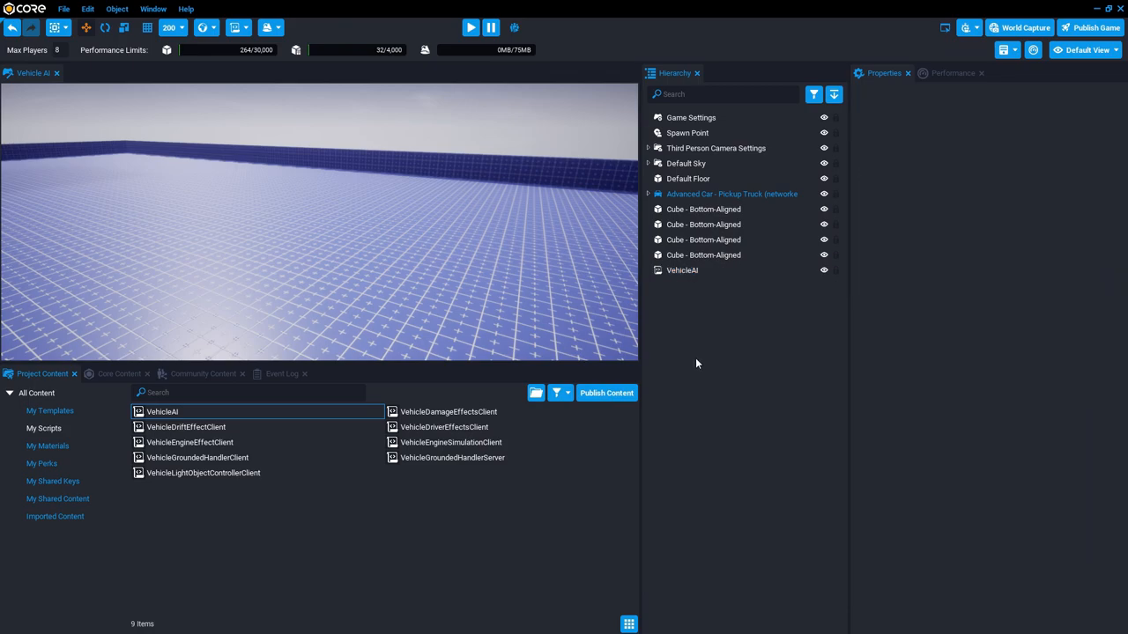
mouse_move(676, 298)
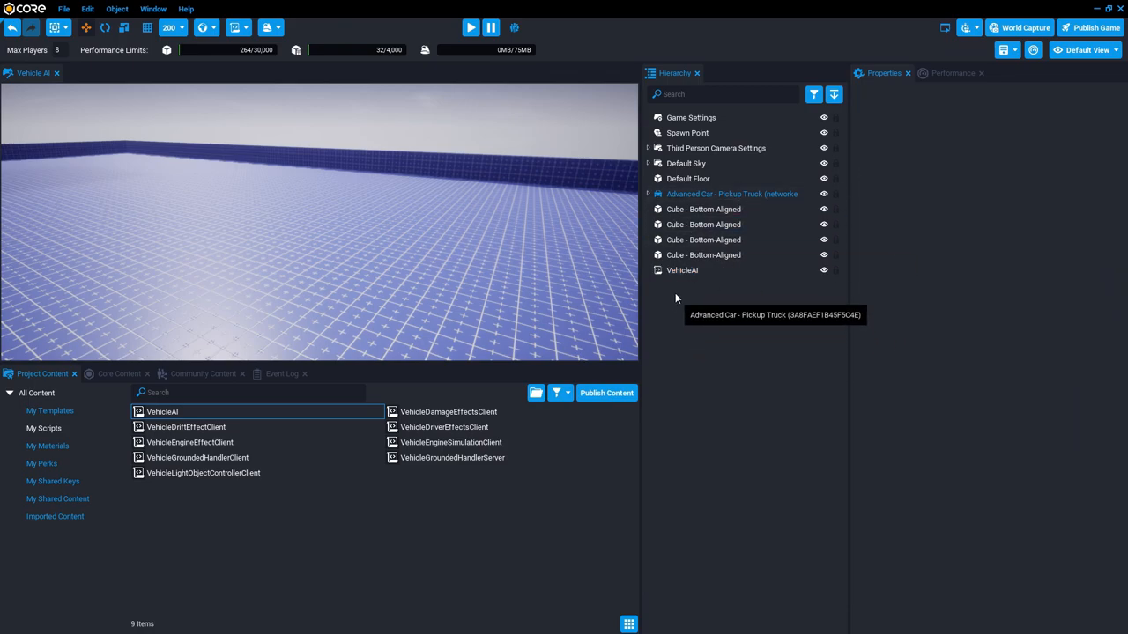
Step: Move VehicleAI into the pickup truck's ServerContext, deinstancing and reparenting the template
click(682, 270)
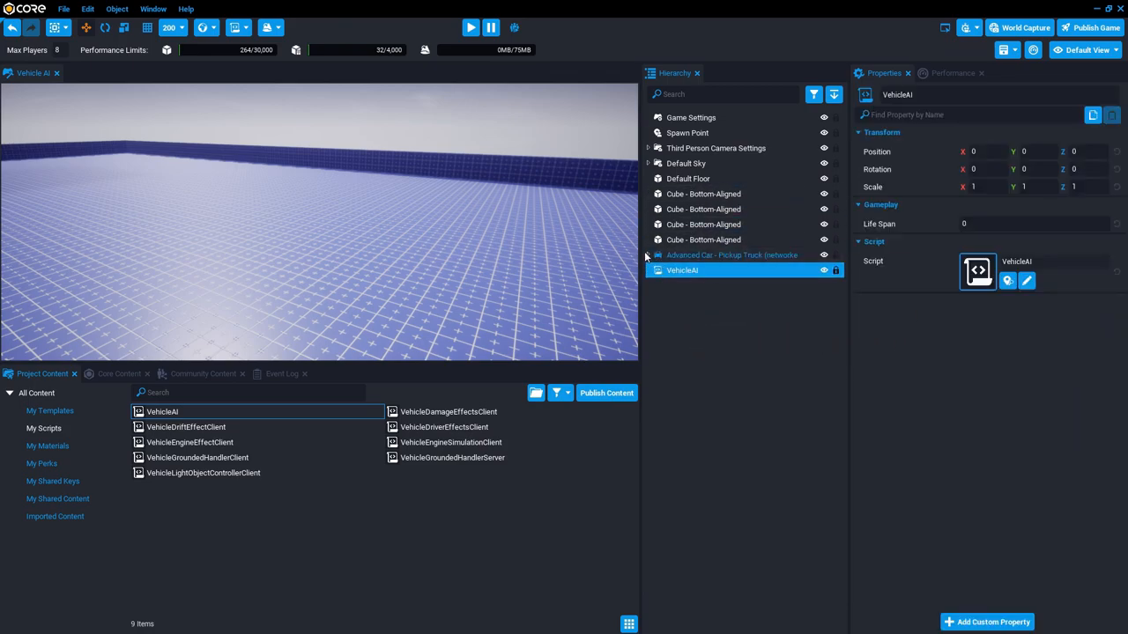
click(648, 254)
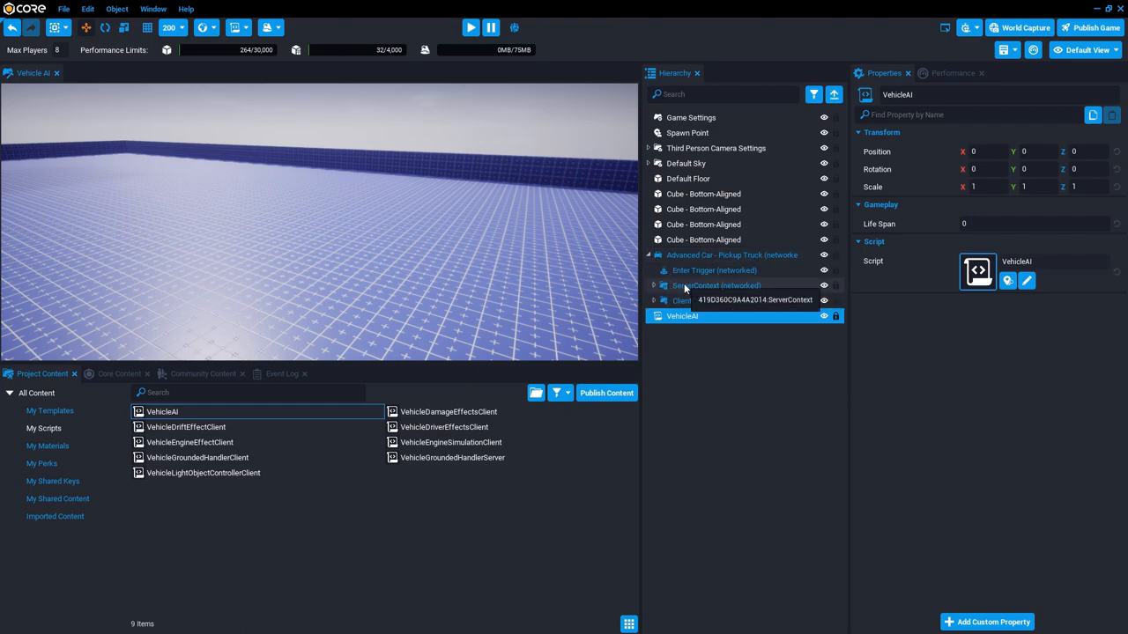
click(716, 286)
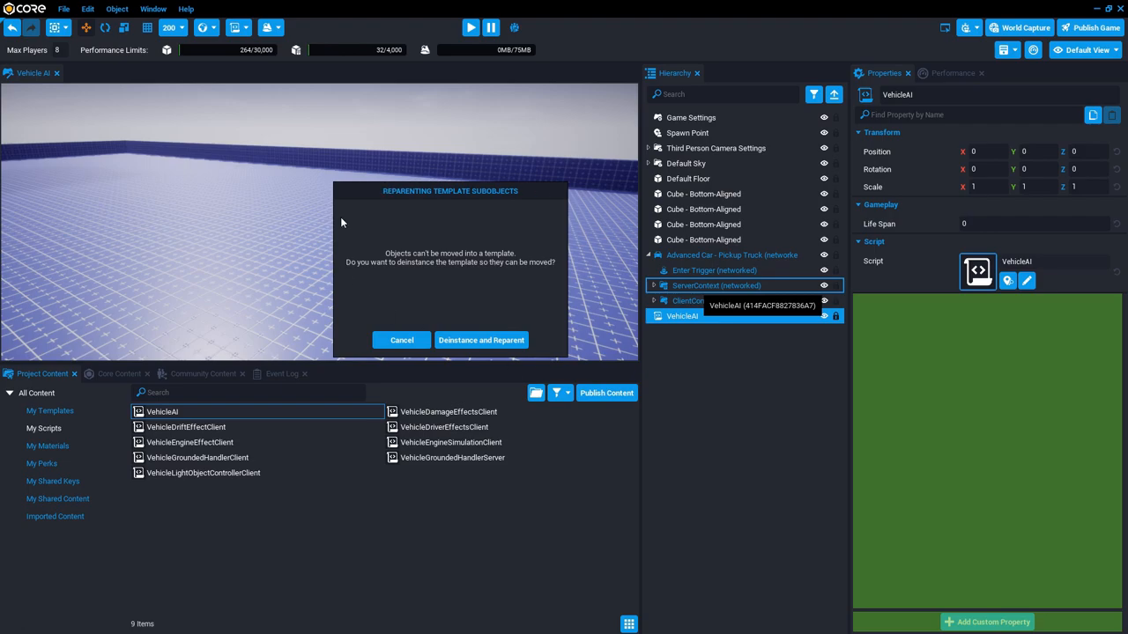
click(481, 340)
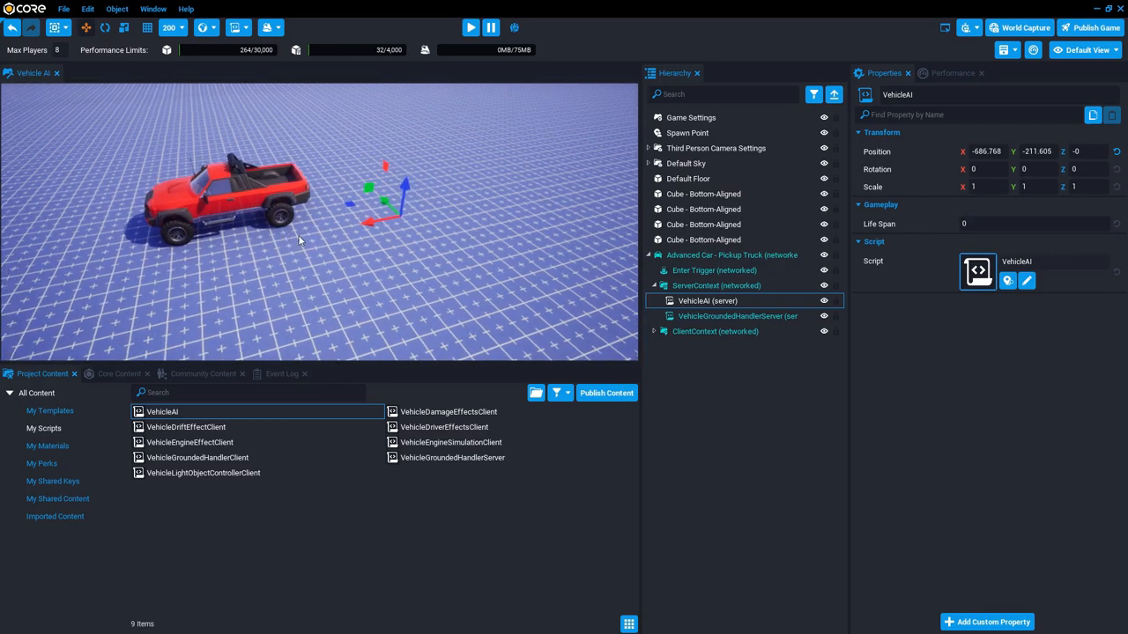
Step: Preview the level to watch the pickup truck drive itself around the arena
click(707, 299)
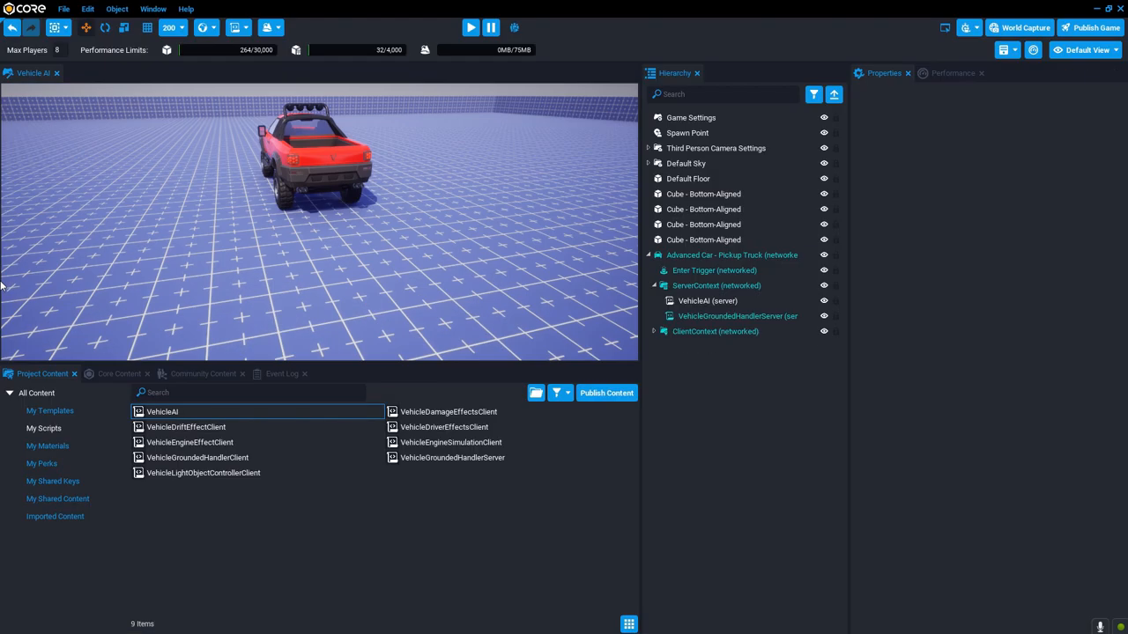
Step: Duplicate the scripted pickup truck into three copies and check a copy's VehicleAI script
click(731, 254)
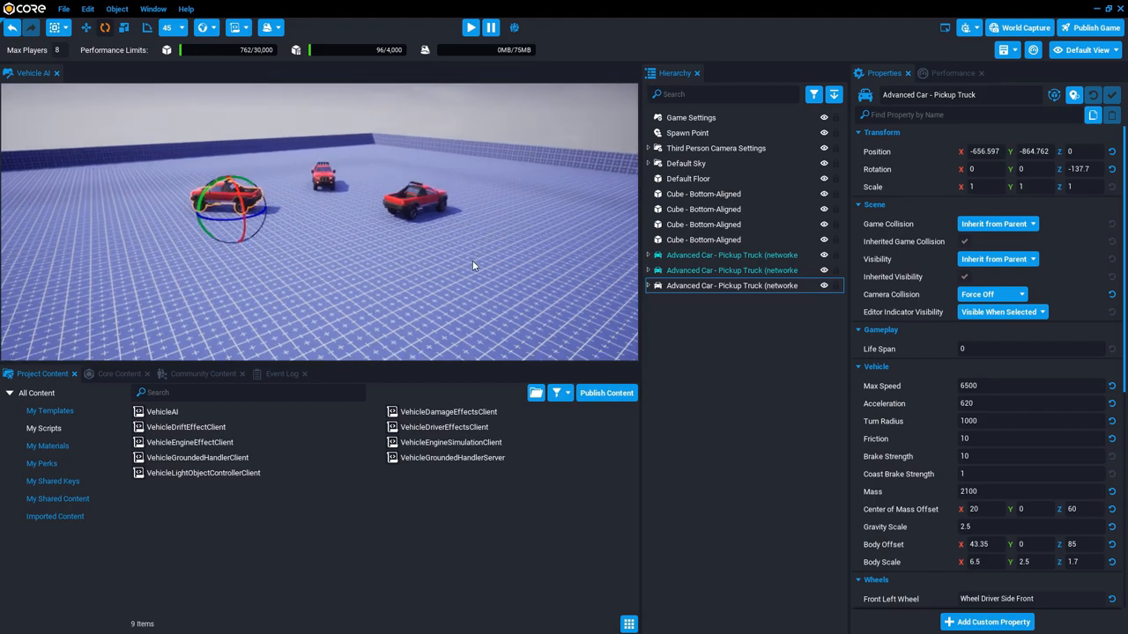
mouse_move(736, 279)
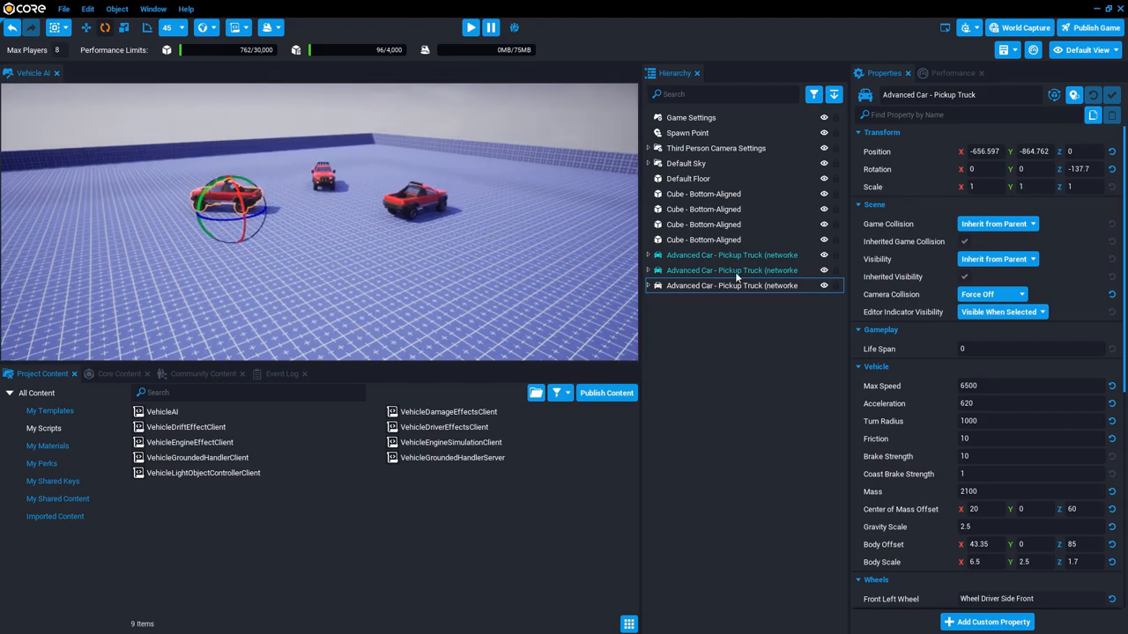
click(649, 286)
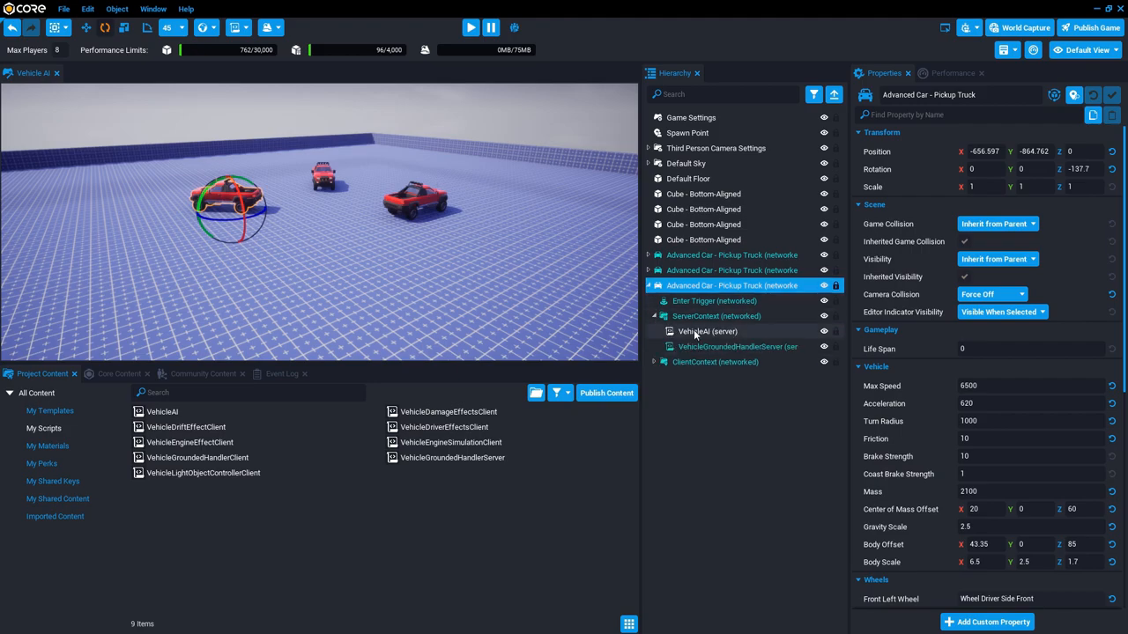
click(709, 332)
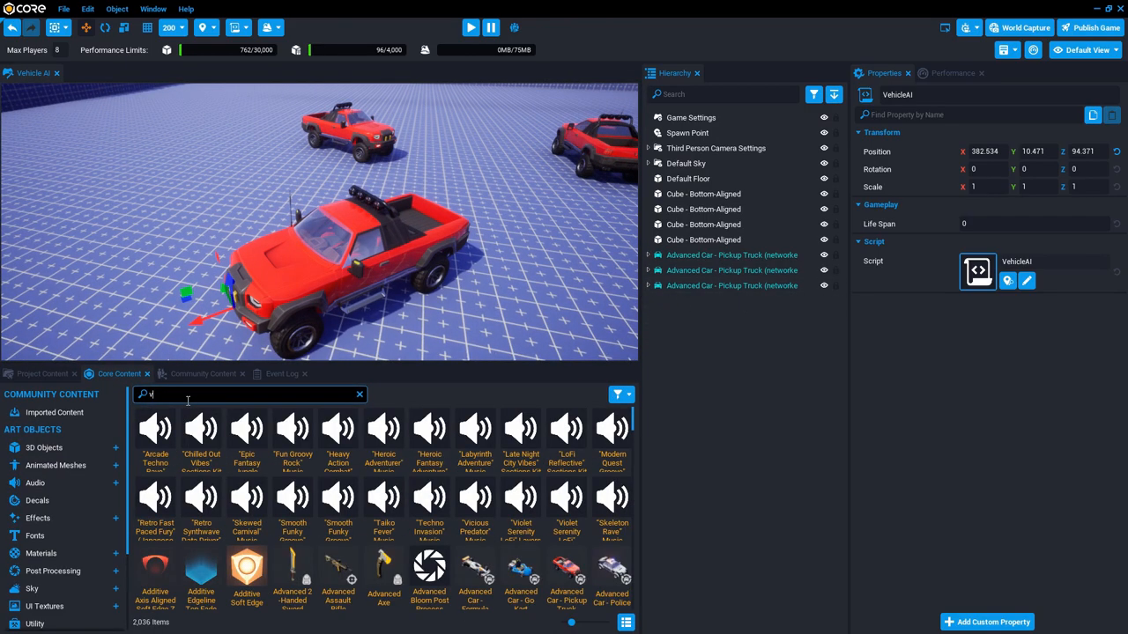
Step: Search Core Content for 'vehicle' and place Advanced Car - Police beside the trucks
text(vehicle)
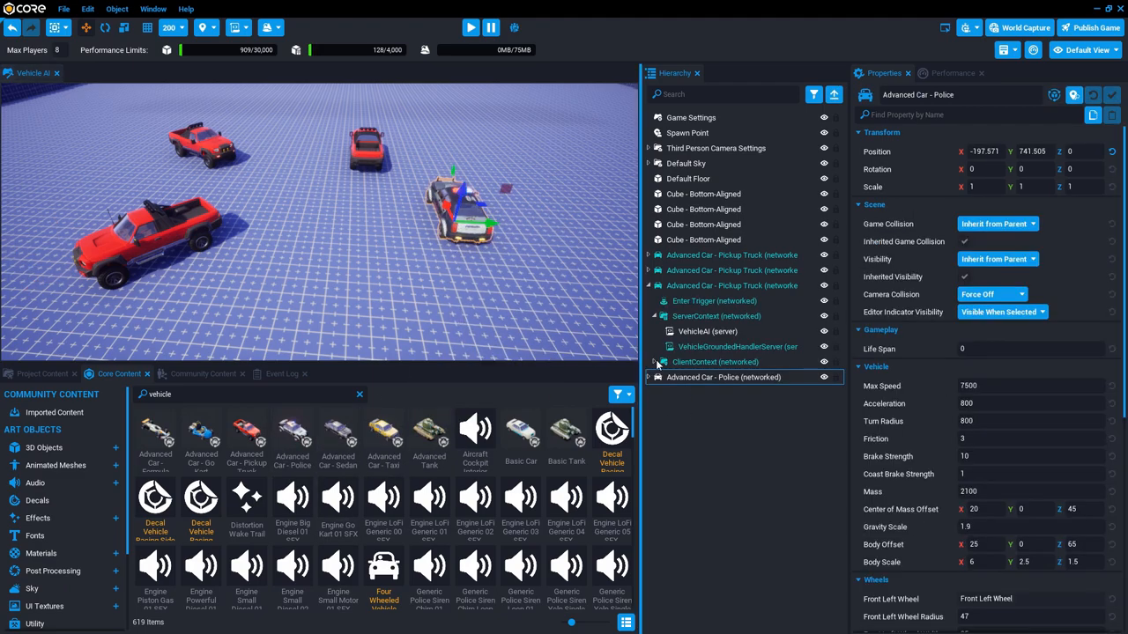
click(706, 331)
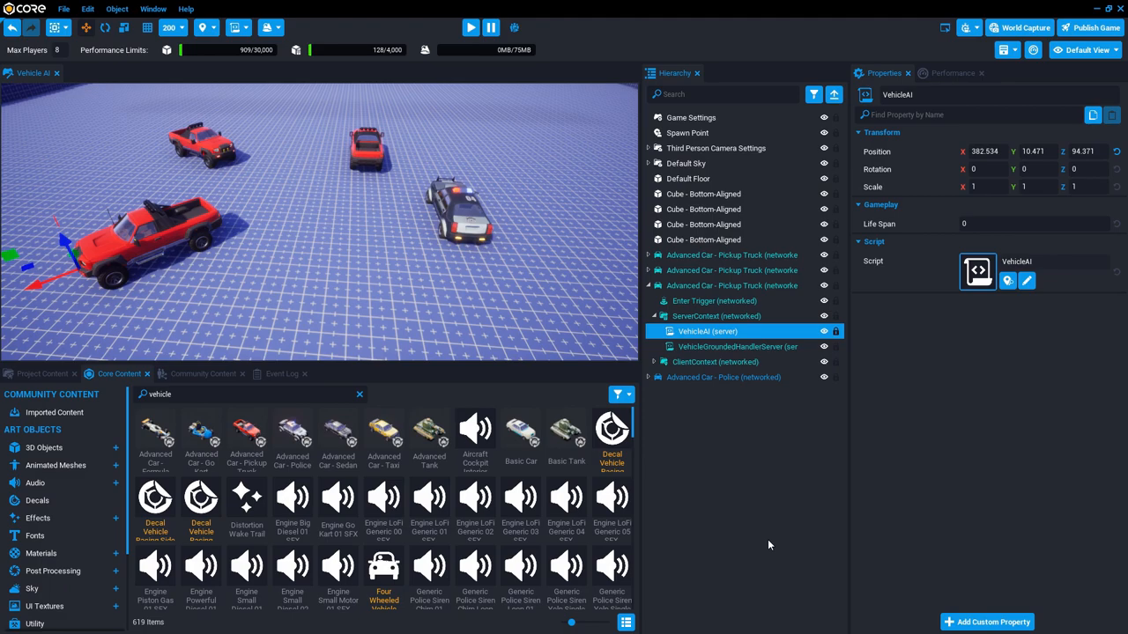
Step: Copy a truck's VehicleAI (server) into the police car's ServerContext, deinstancing and reparenting it
click(708, 361)
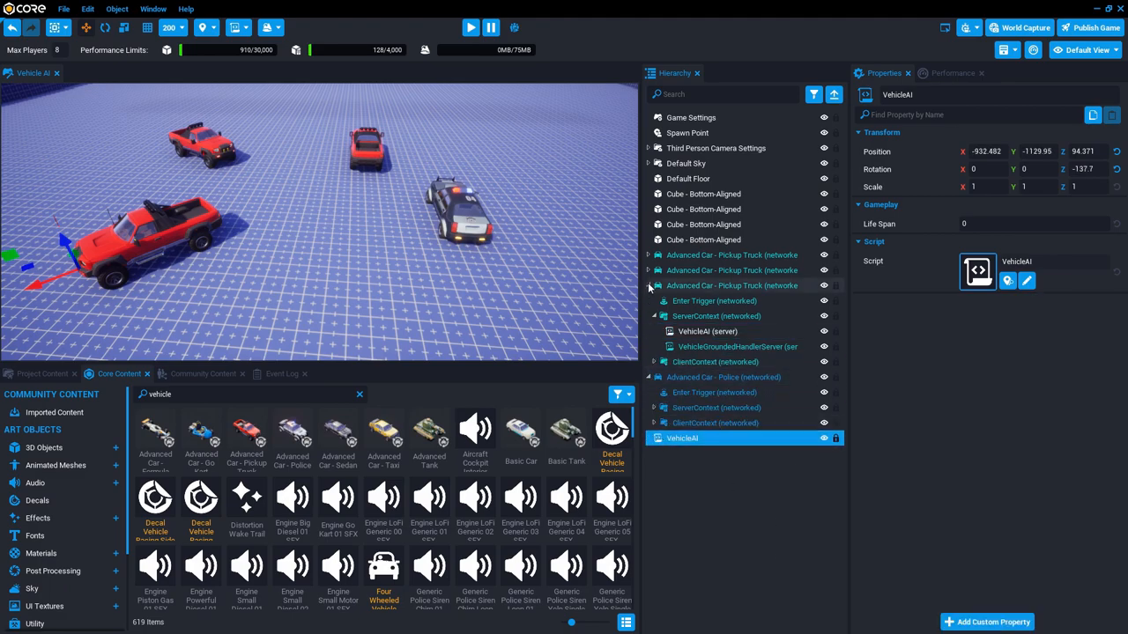
click(648, 286)
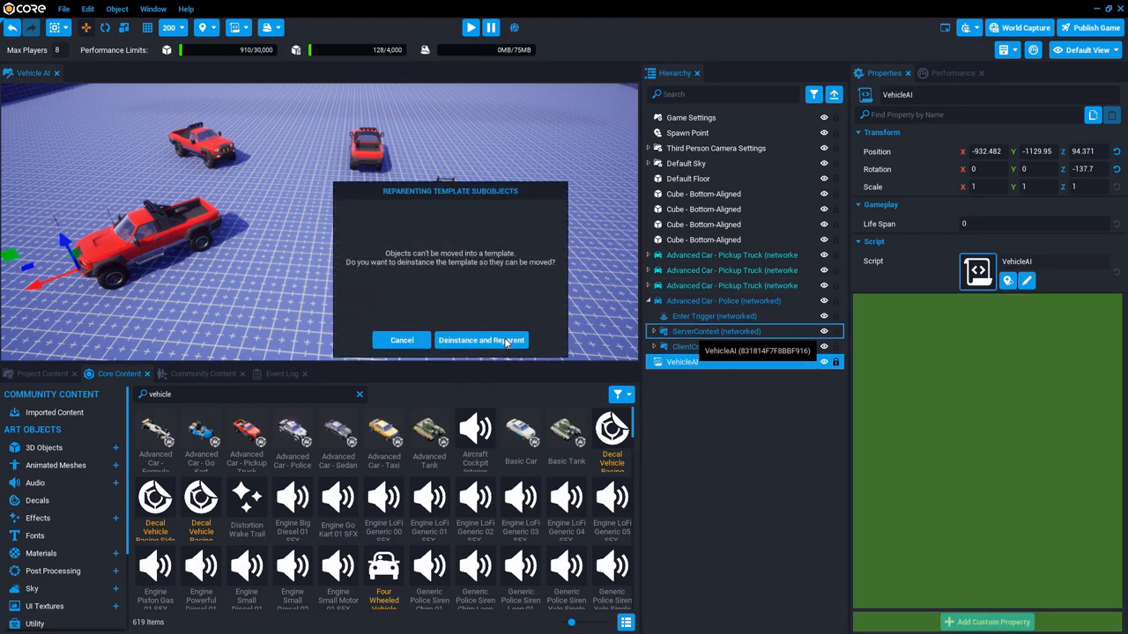
click(481, 340)
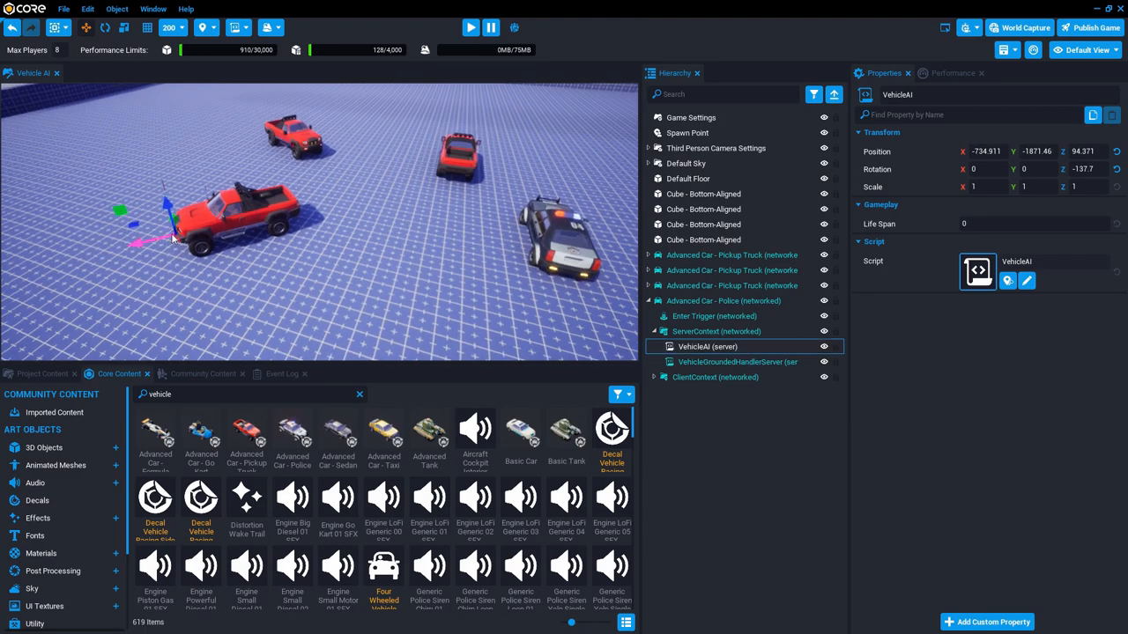
mouse_move(227, 268)
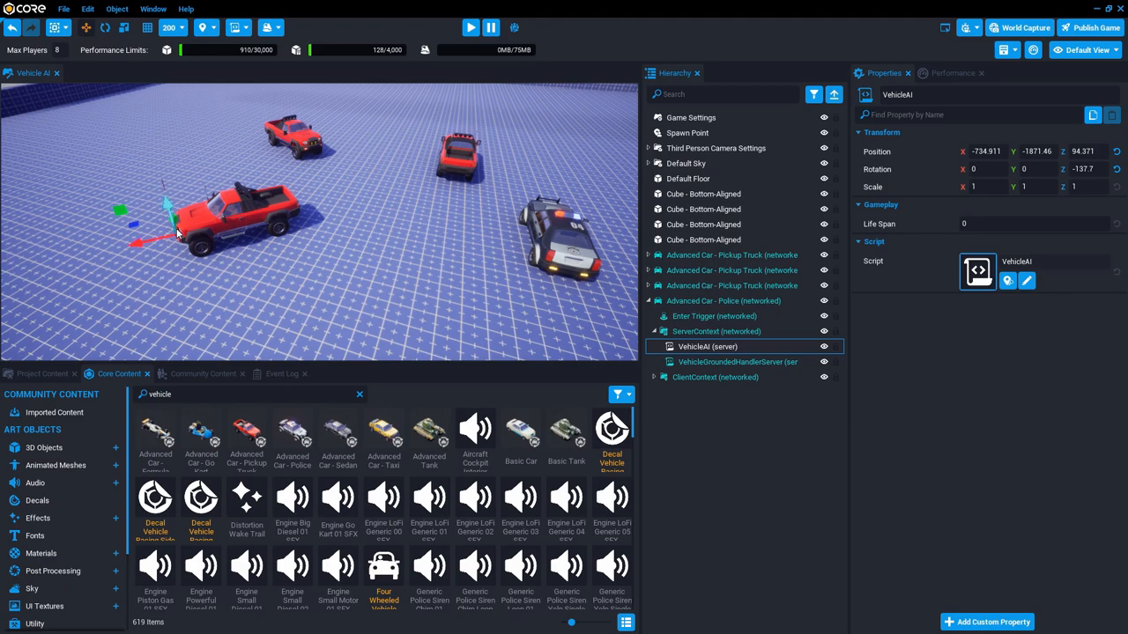
click(722, 299)
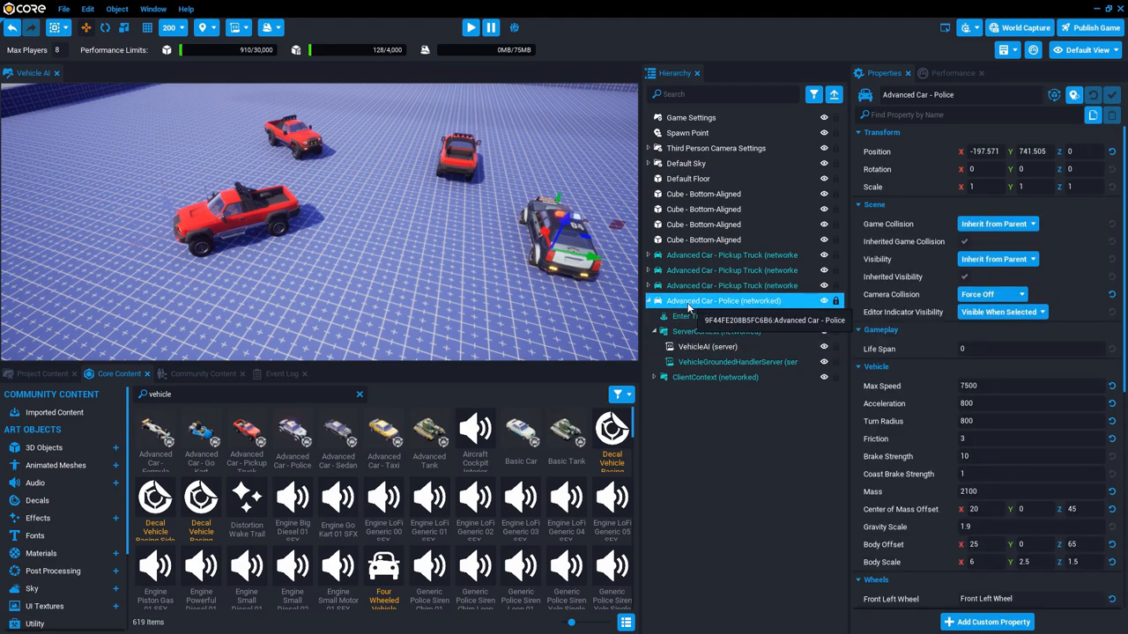
click(708, 345)
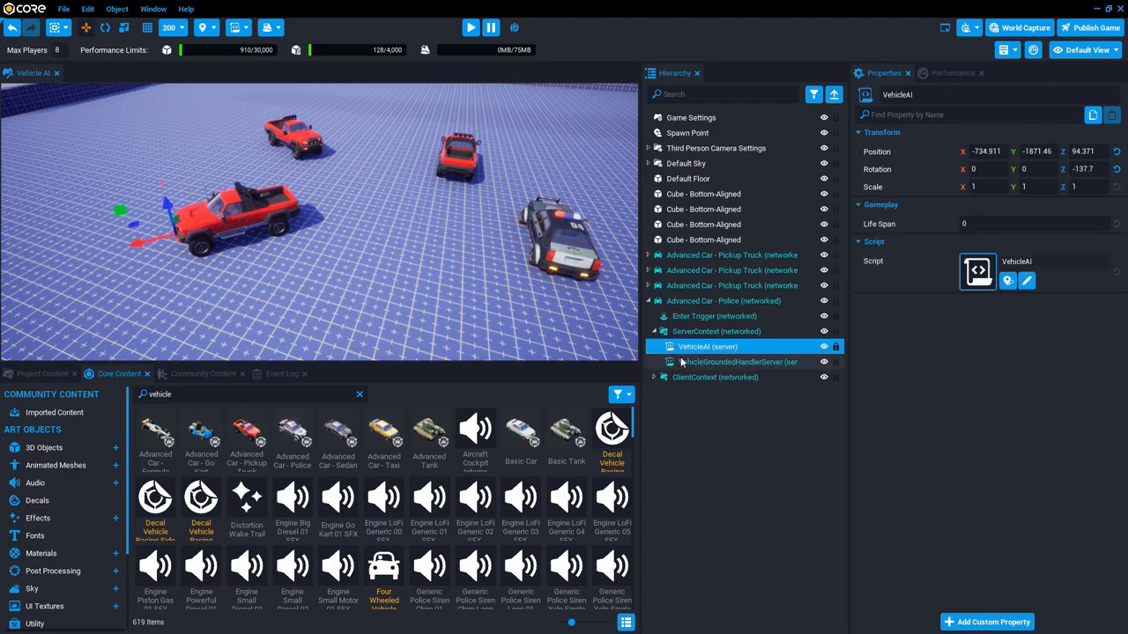
mouse_move(1117, 169)
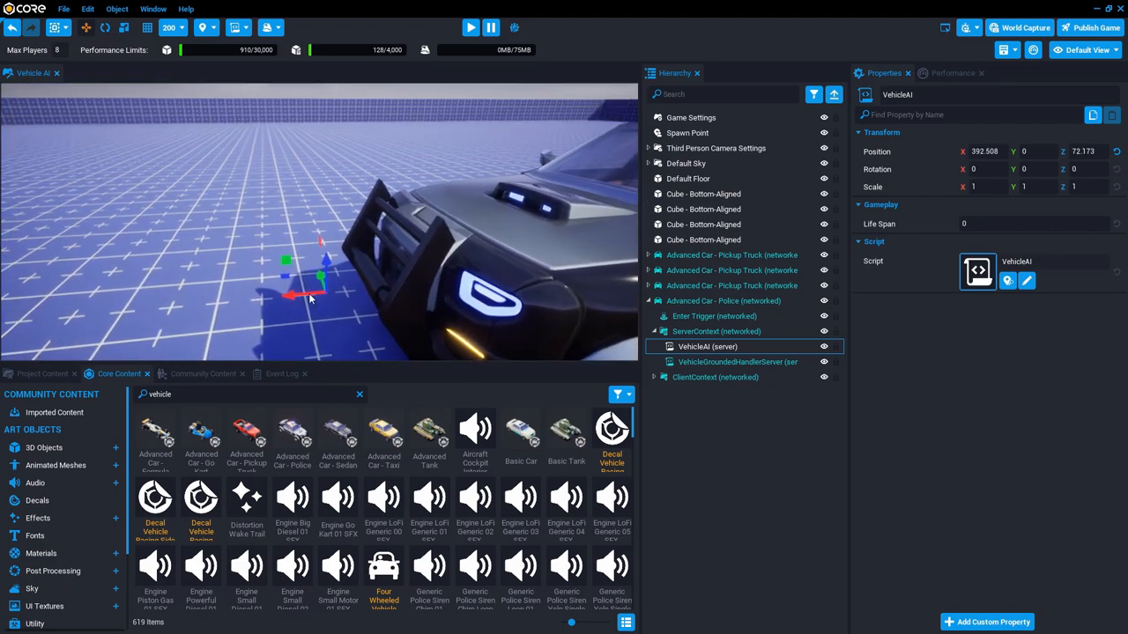
Step: Duplicate the AI-scripted police car with Ctrl+D and place the copy beside the original
drag(308, 282, 243, 155)
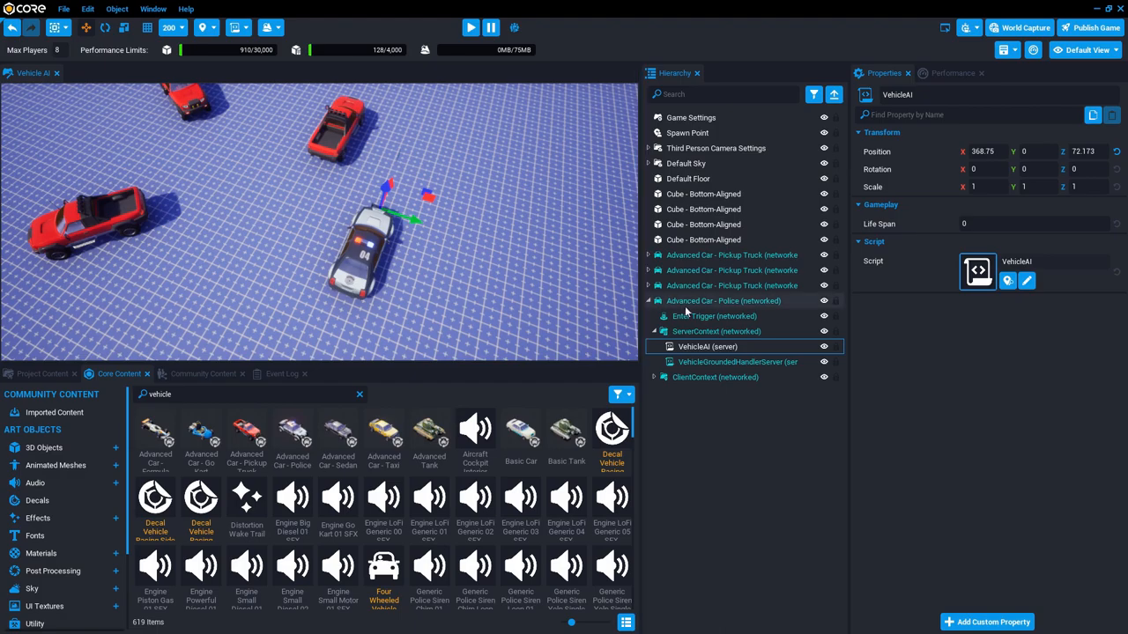
click(722, 300)
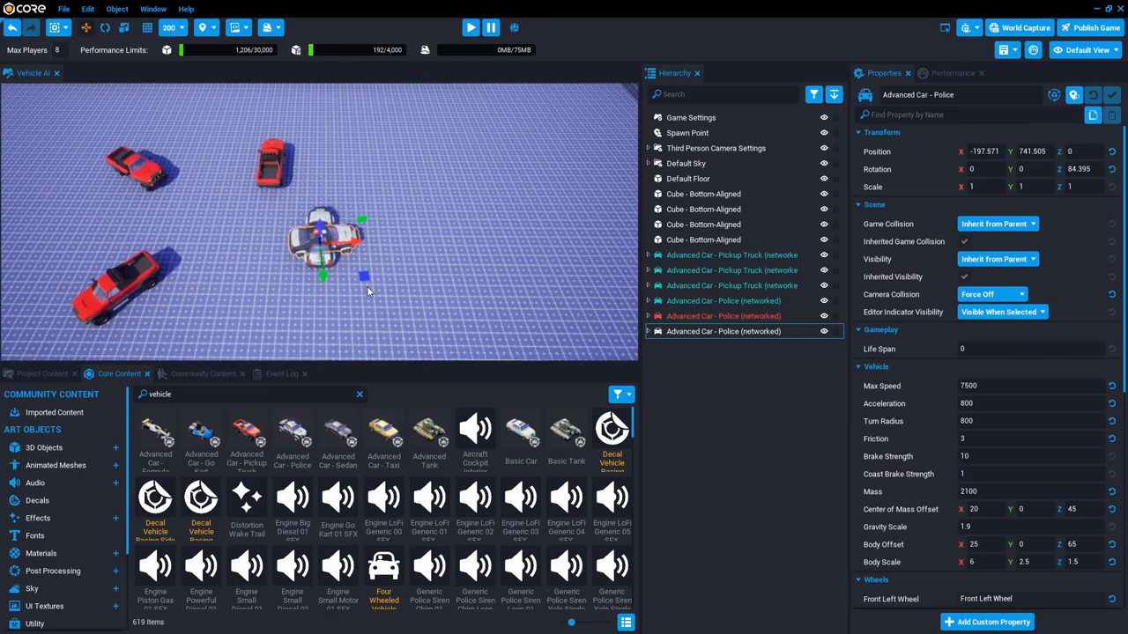
click(723, 315)
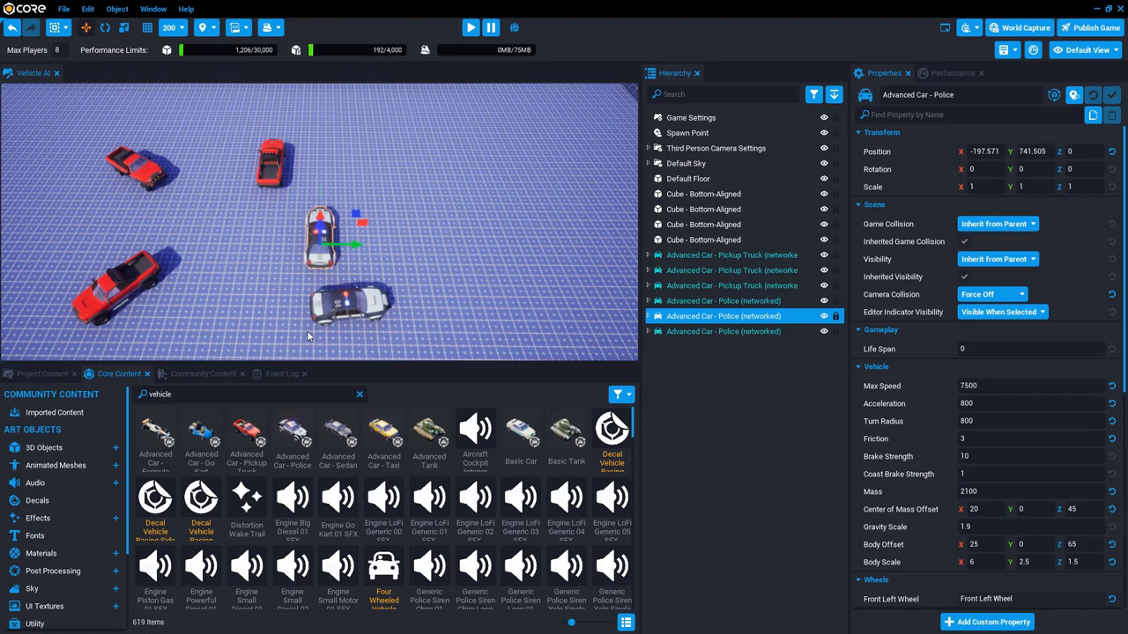